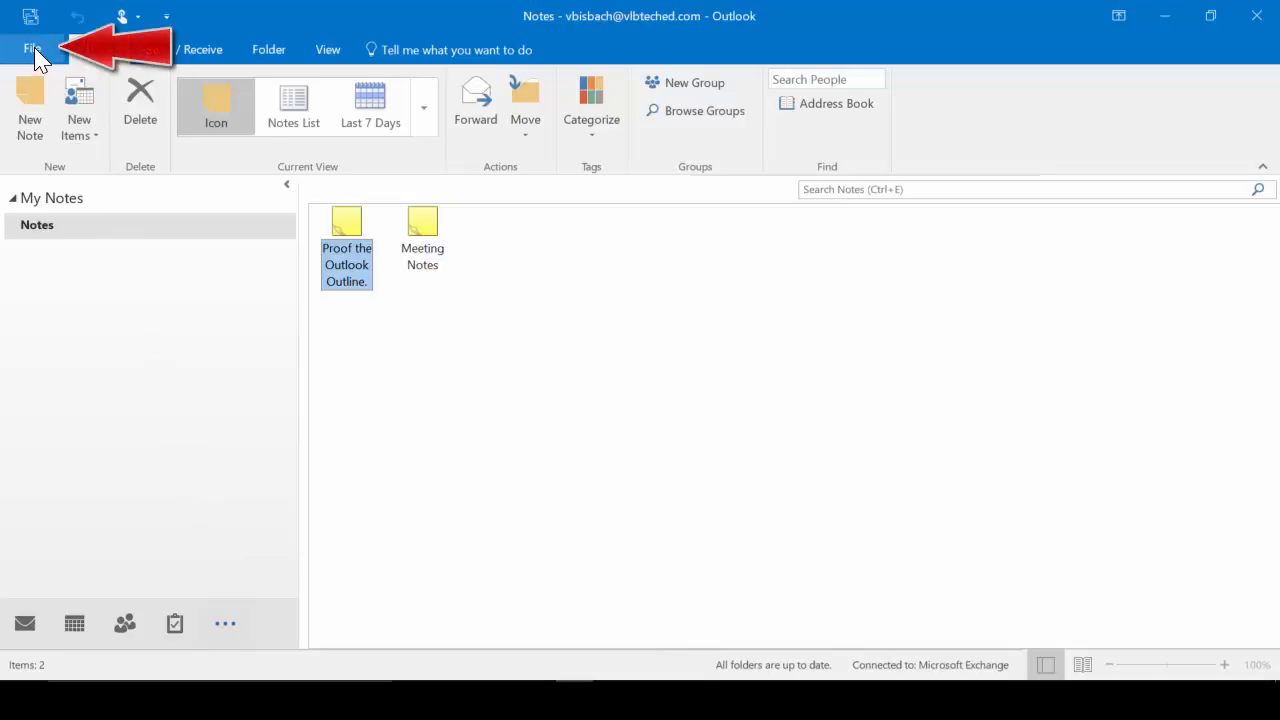
# Glance at the account view and New Items list, then show the Send / Receive options
pyautogui.click(36, 48)
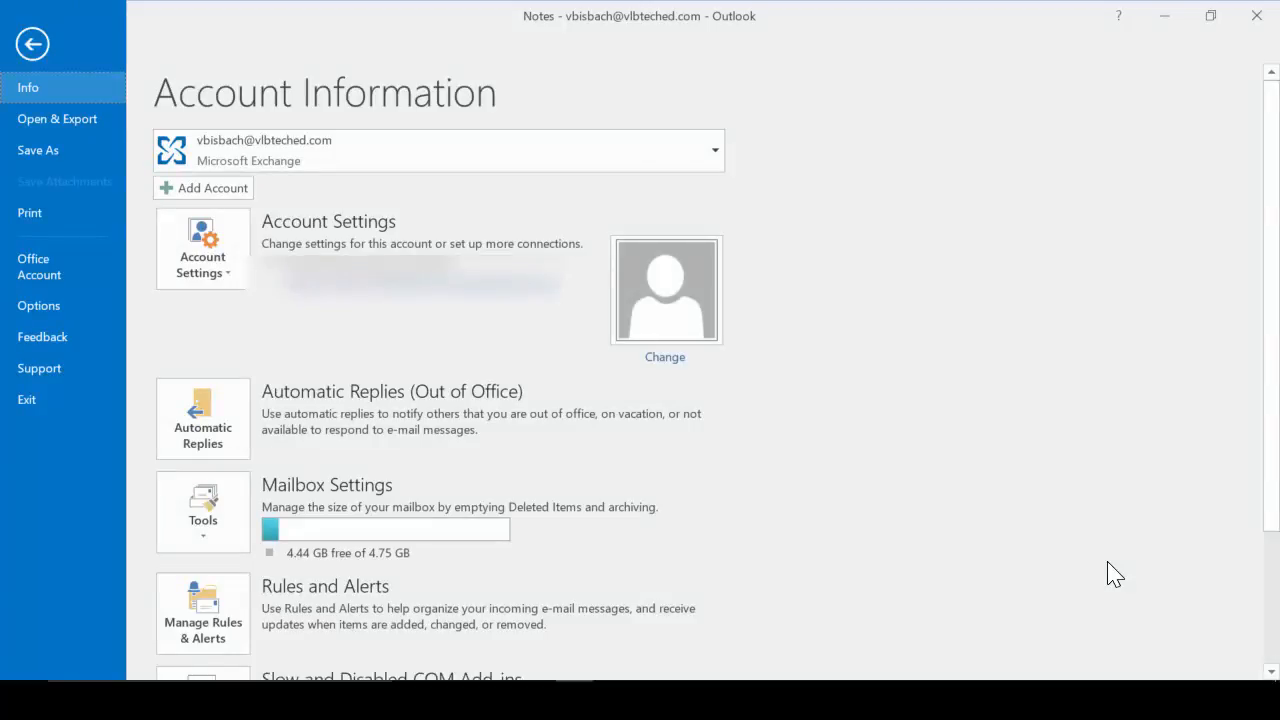
pyautogui.click(32, 44)
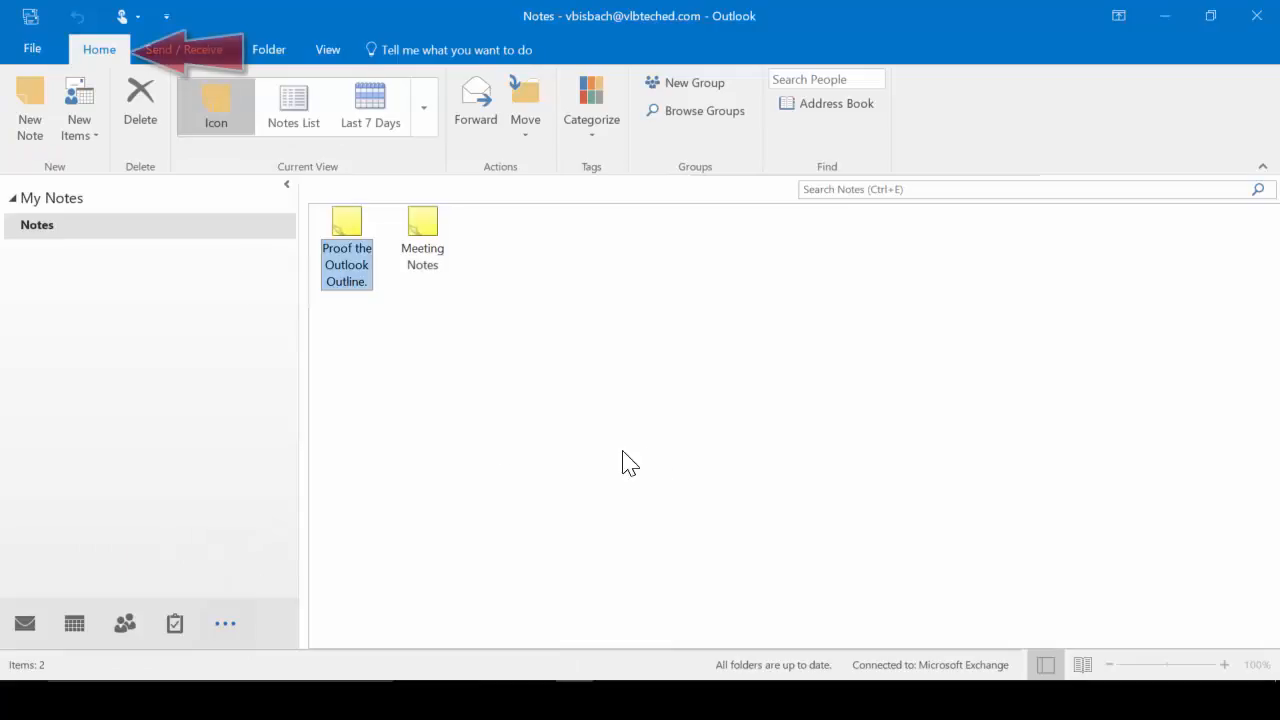
pyautogui.moveTo(712, 476)
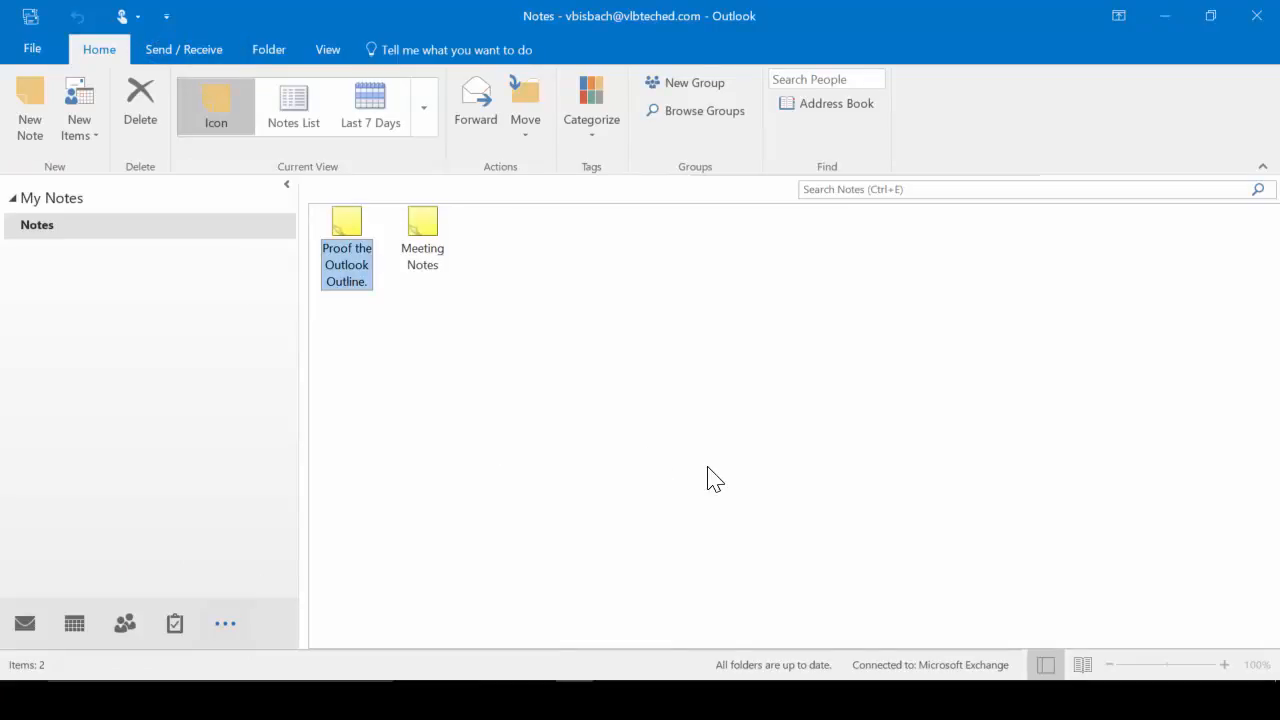
pyautogui.moveTo(36, 568)
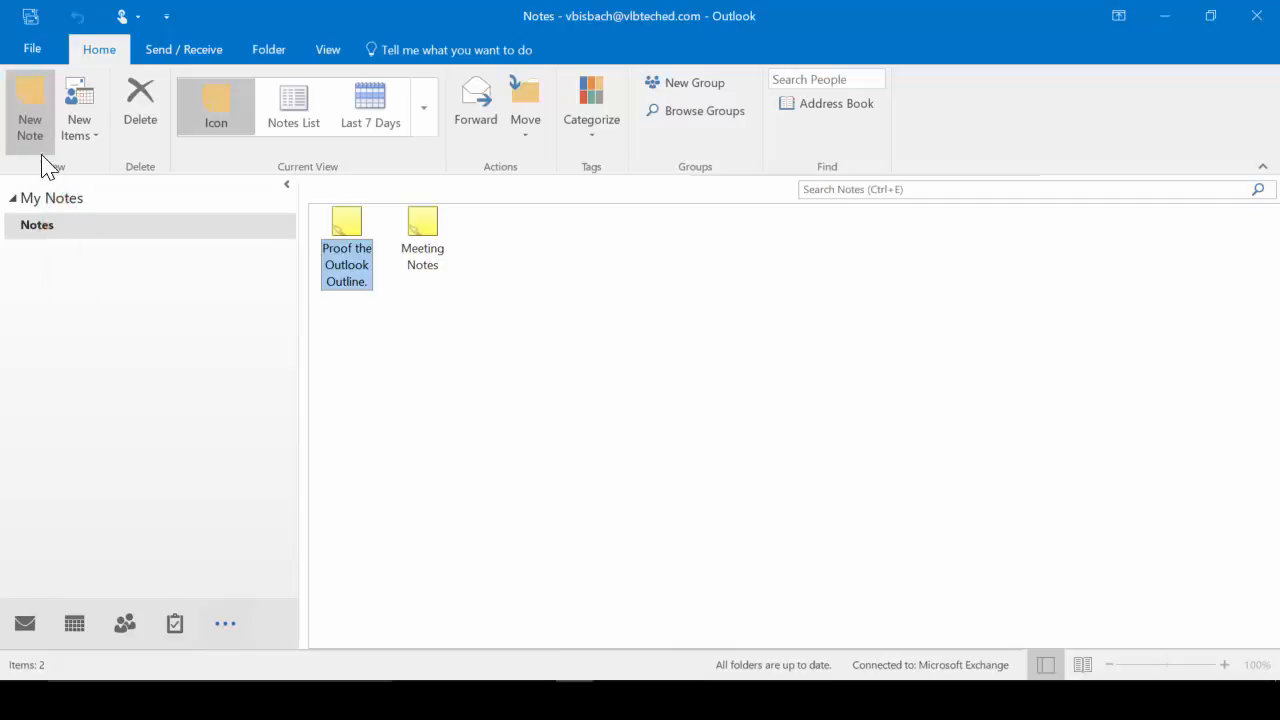
pyautogui.click(80, 104)
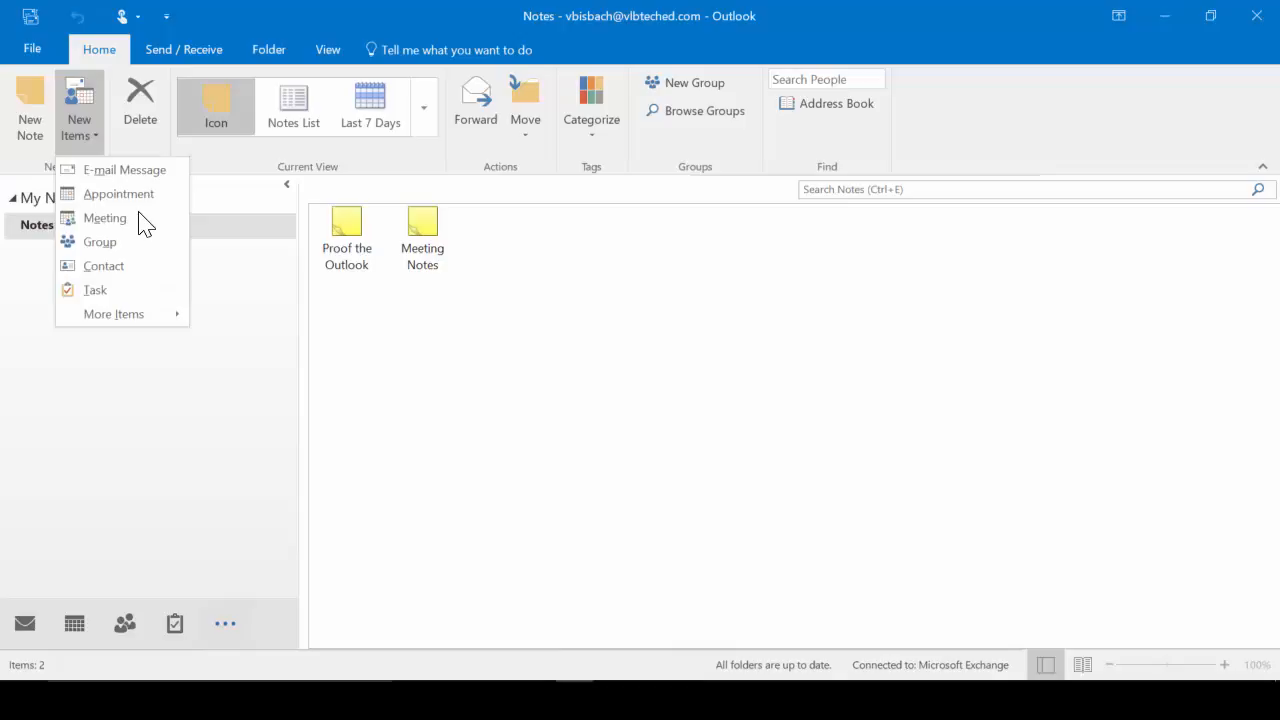
pyautogui.moveTo(176, 414)
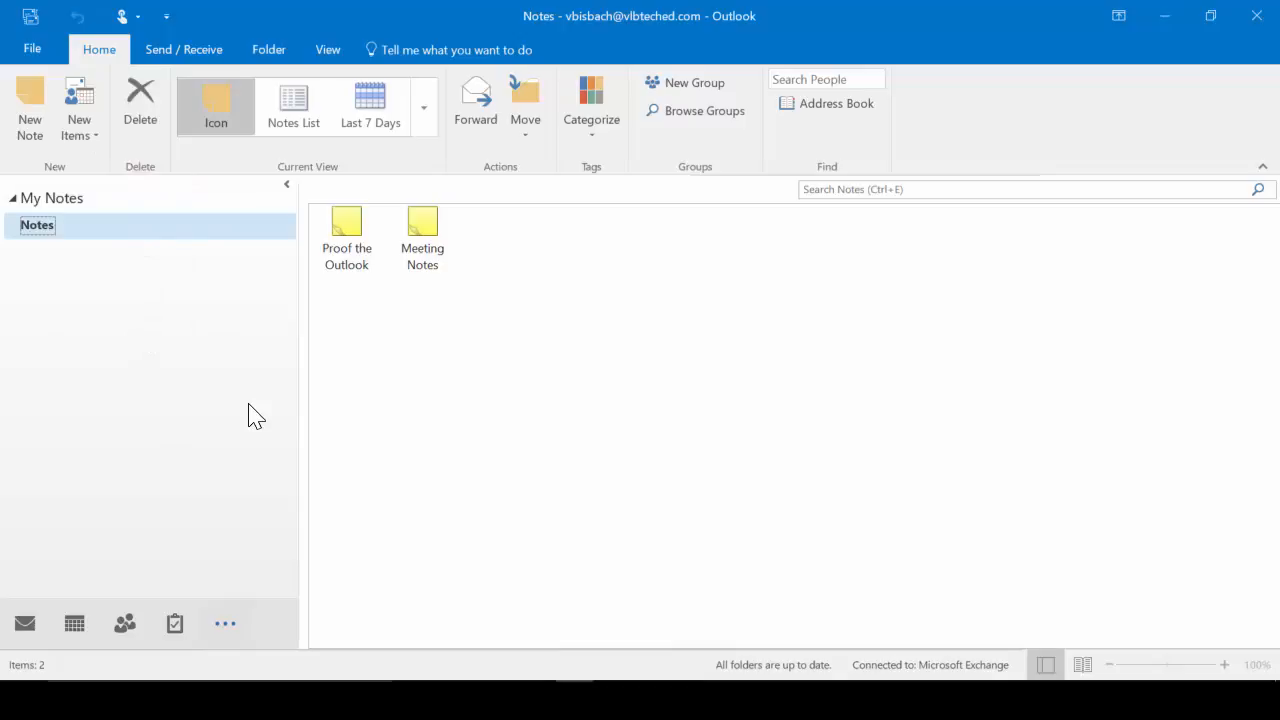
pyautogui.moveTo(372, 190)
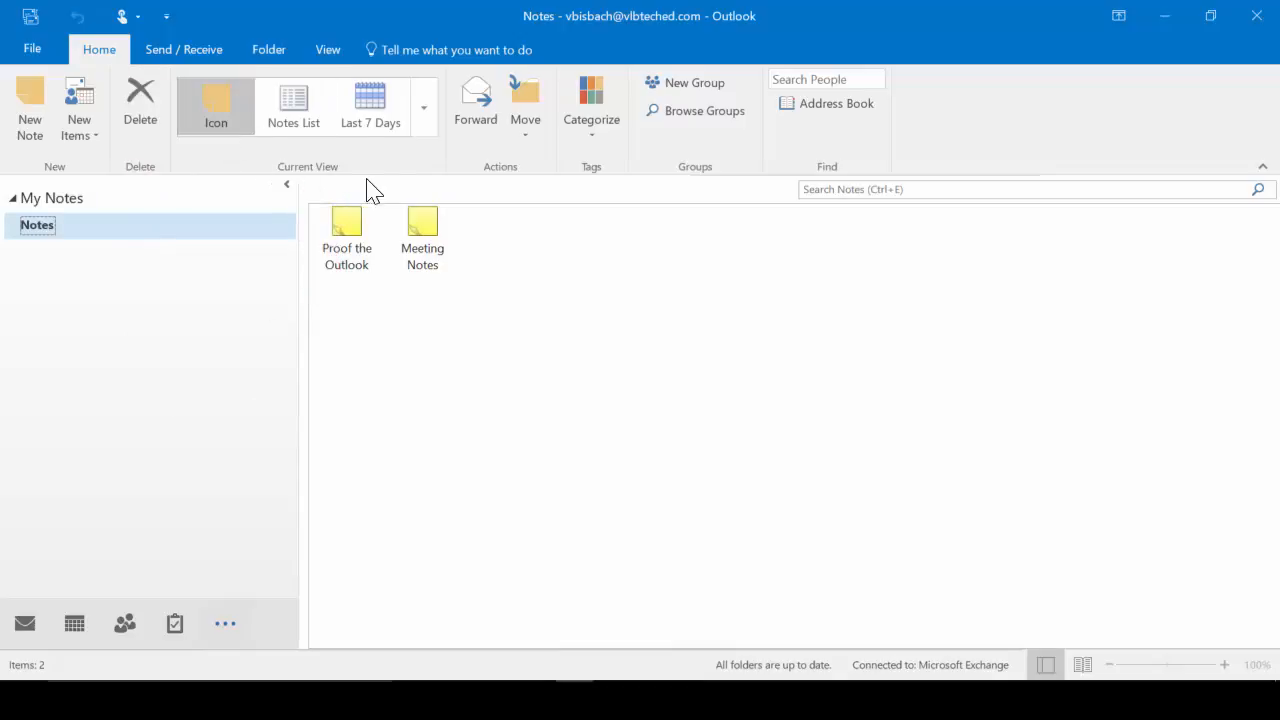
pyautogui.moveTo(512, 210)
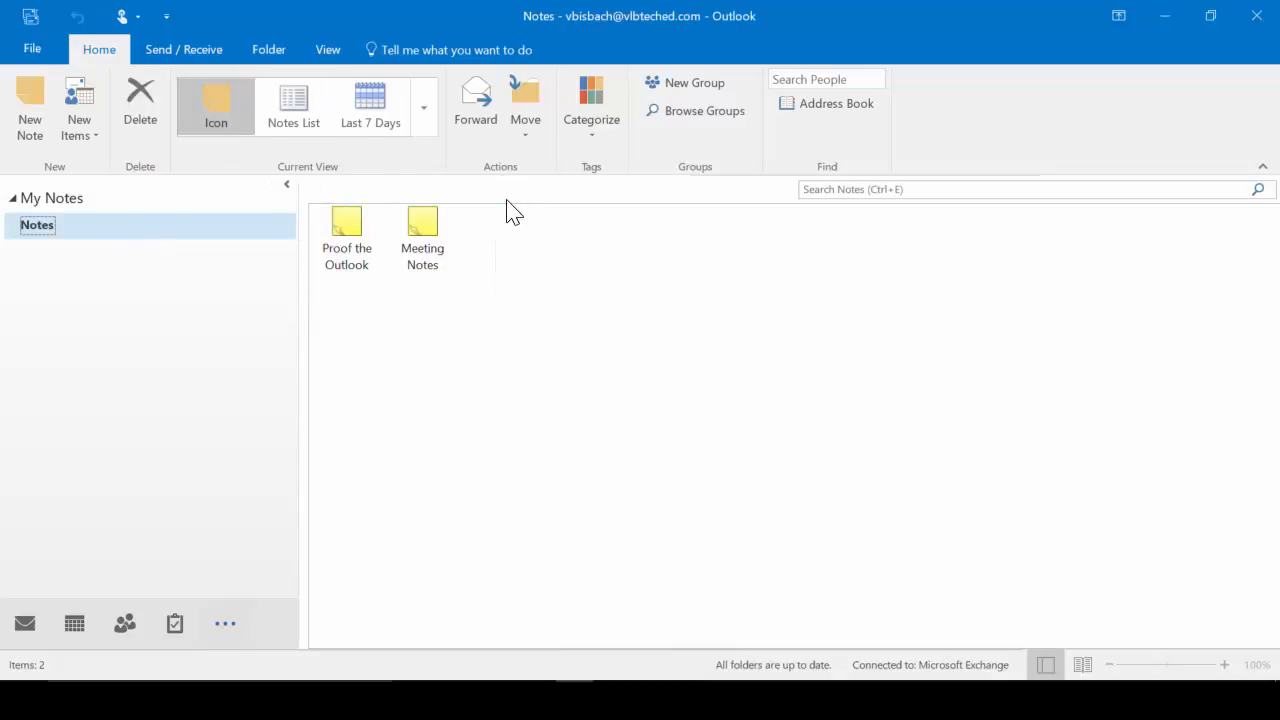
pyautogui.moveTo(596, 204)
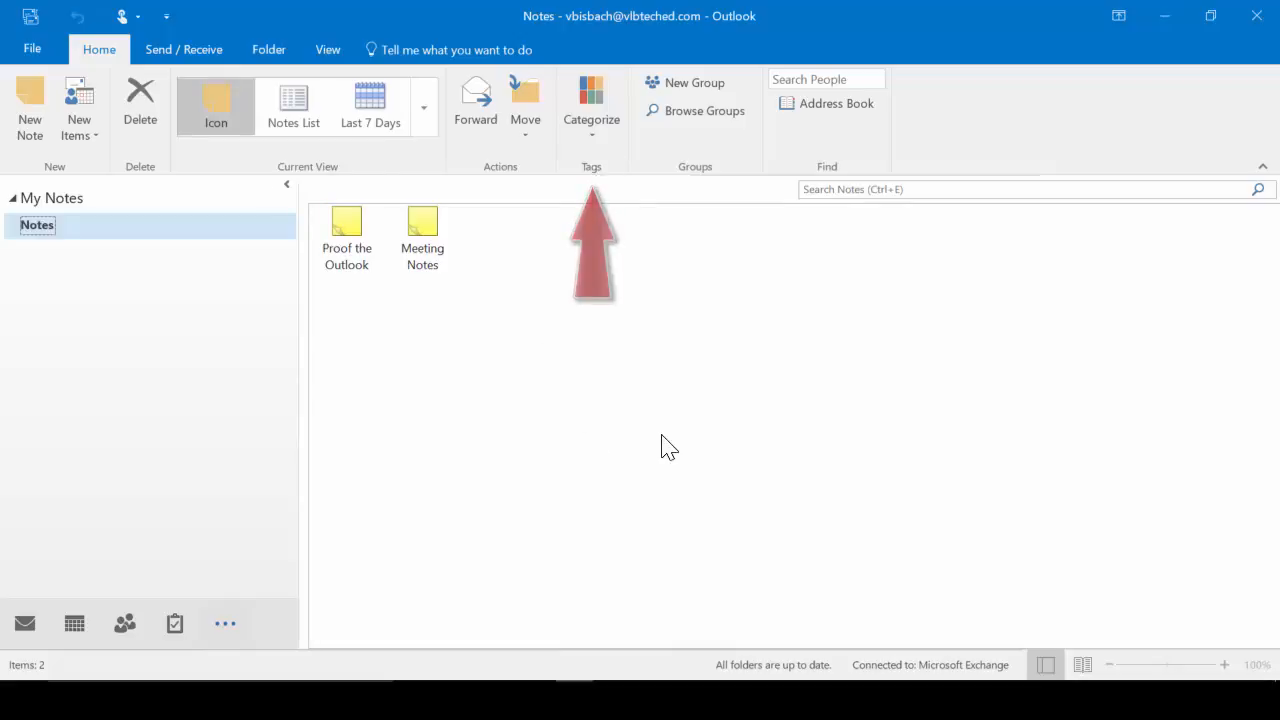
pyautogui.click(184, 48)
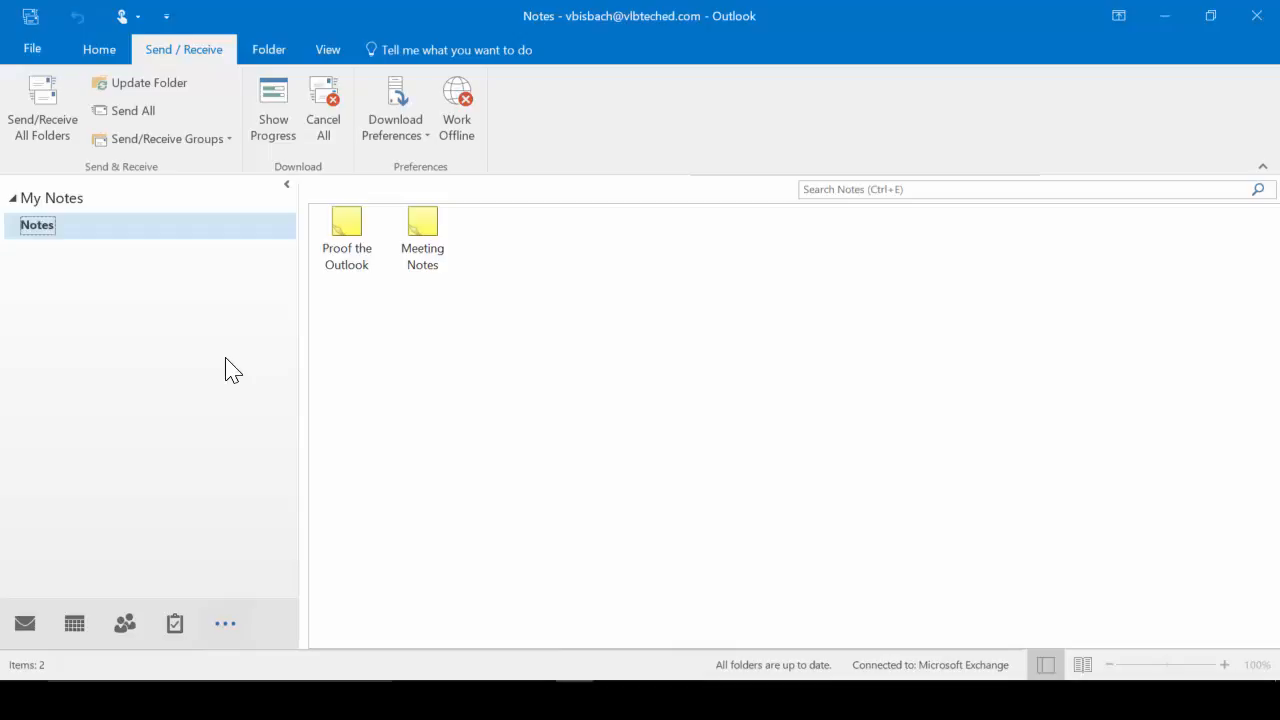
# Review the Folder options for Notes, then return to the Home commands
pyautogui.click(268, 48)
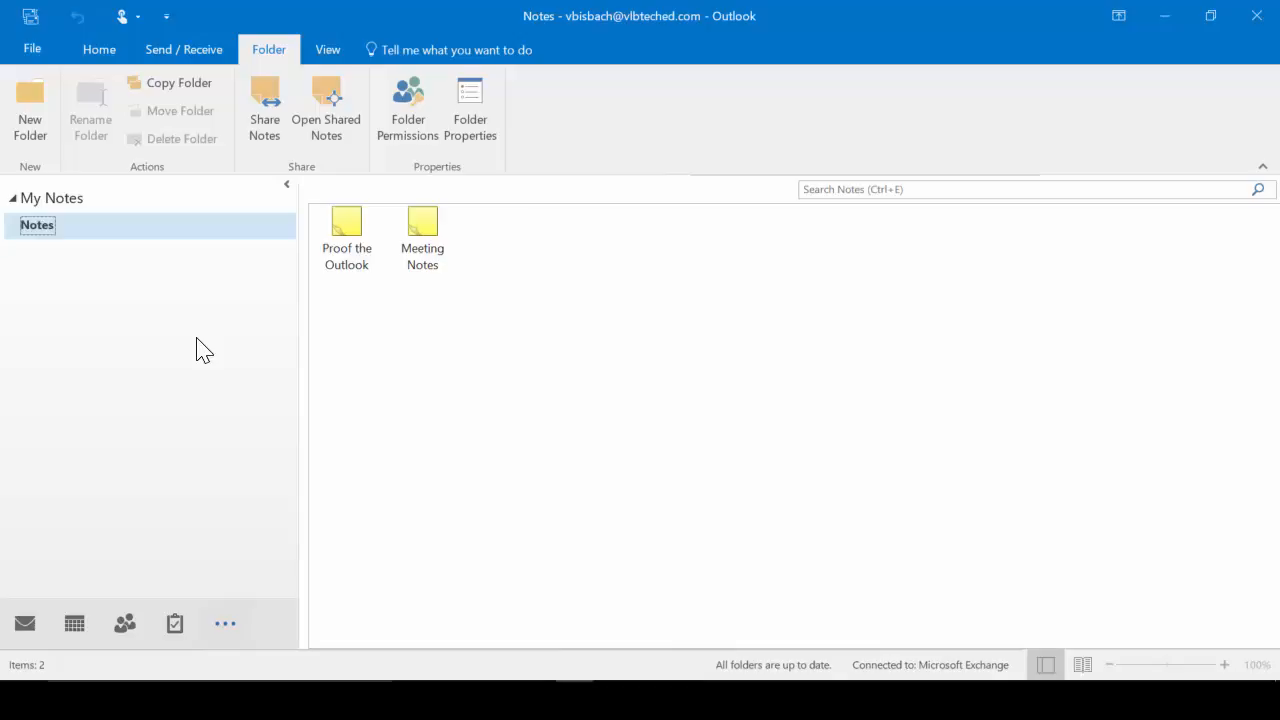
pyautogui.click(328, 48)
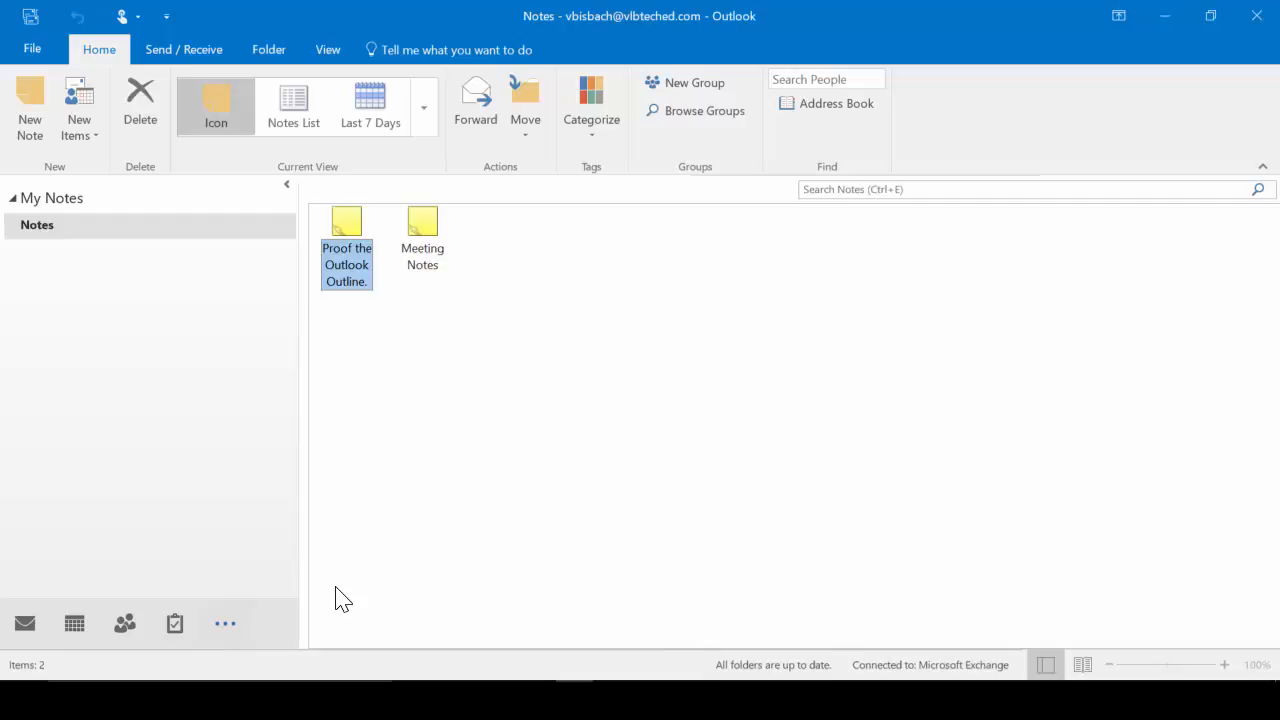
# Create a blank note with Ctrl+Shift+N, place it in the notes area and save it
pyautogui.press('ctrl+shift+n')
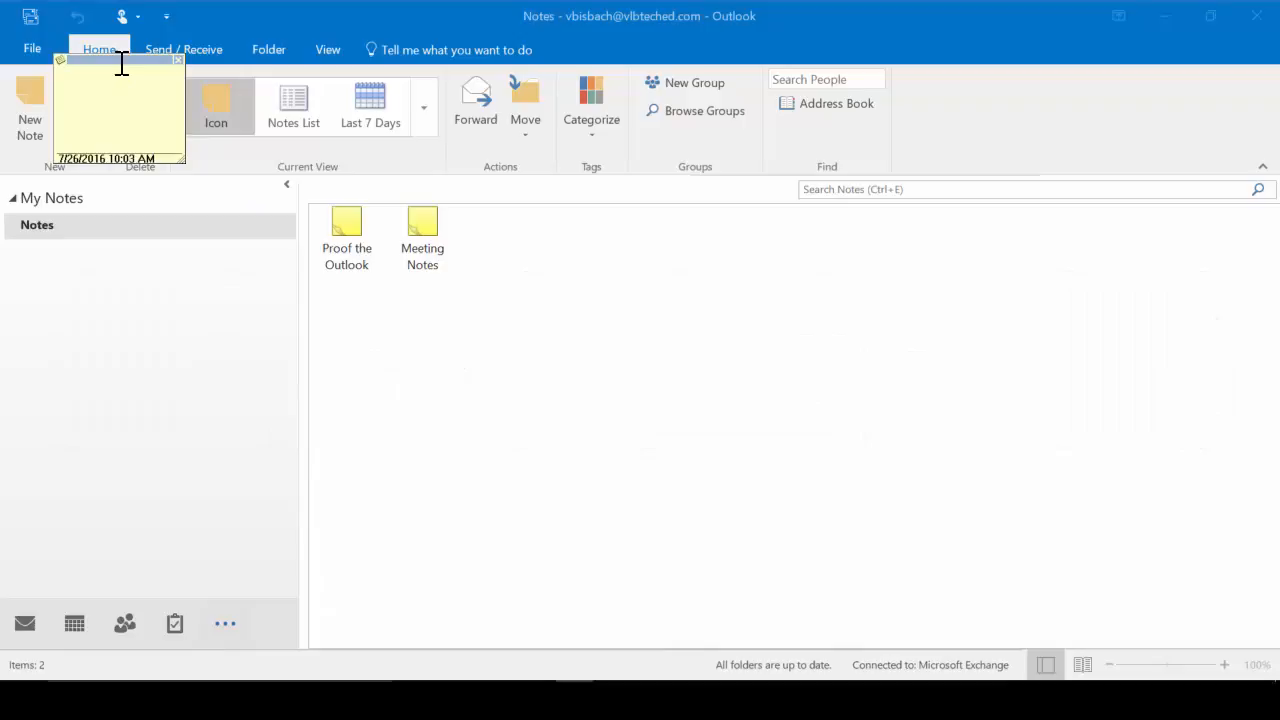
pyautogui.moveTo(118, 110); pyautogui.dragTo(468, 364)
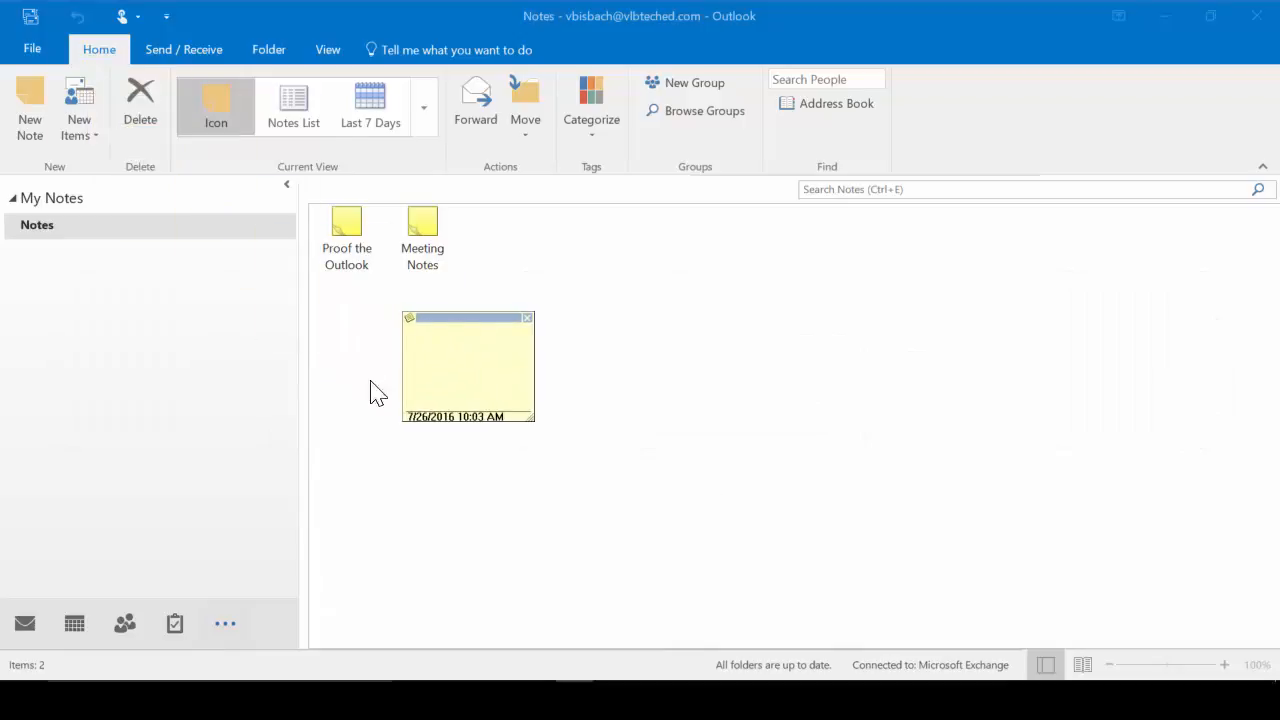
pyautogui.click(468, 364)
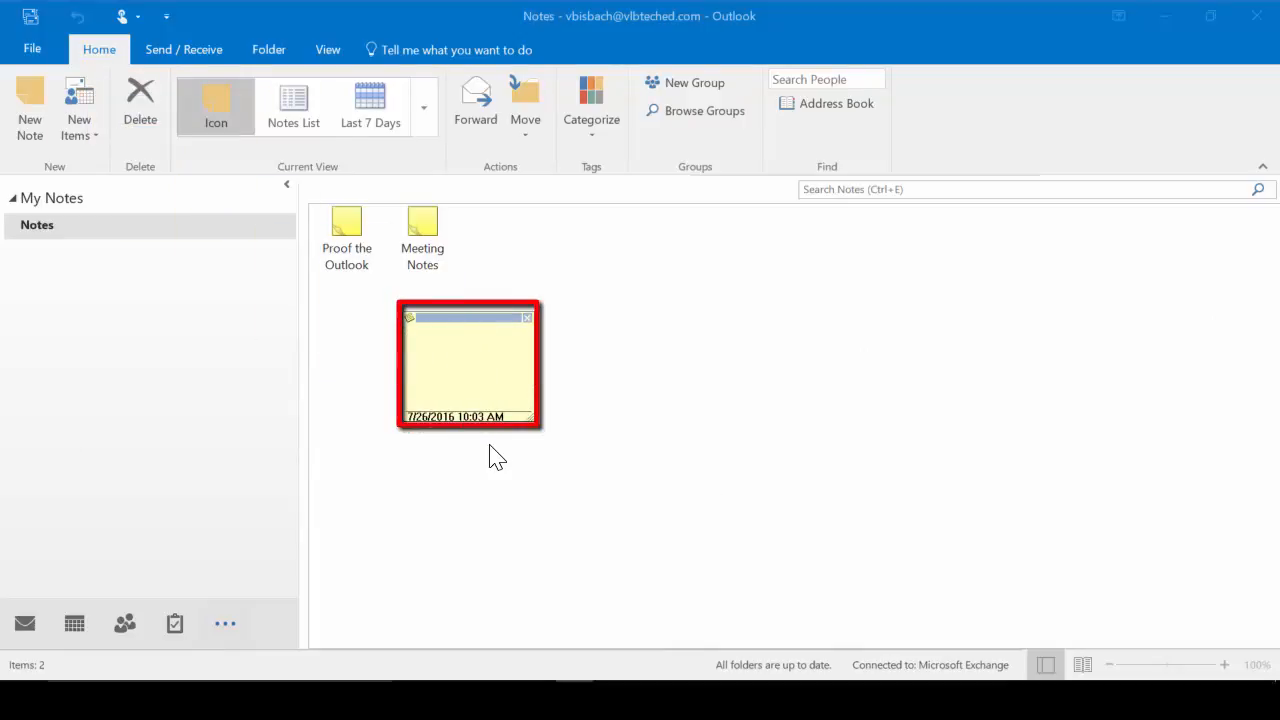
pyautogui.click(496, 456)
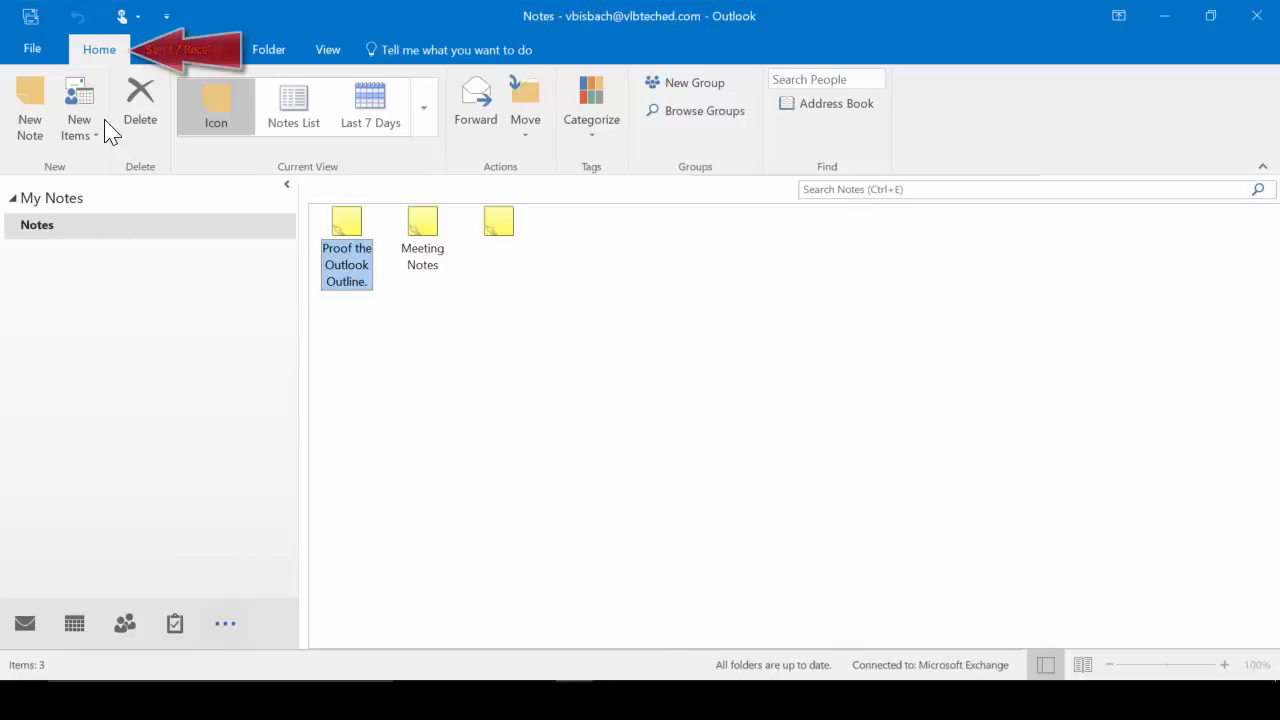
# Delete the blank note, create a 'Call John ... meeting details.' note and reopen it
pyautogui.click(30, 104)
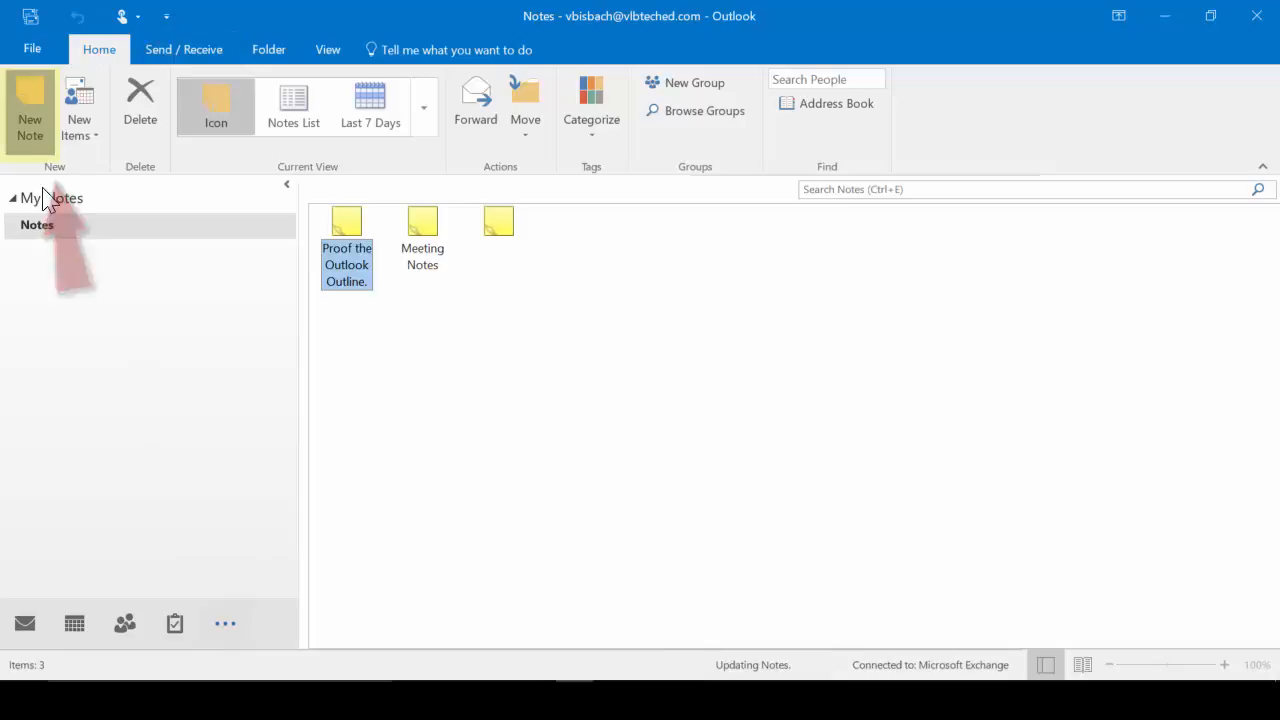
pyautogui.click(30, 104)
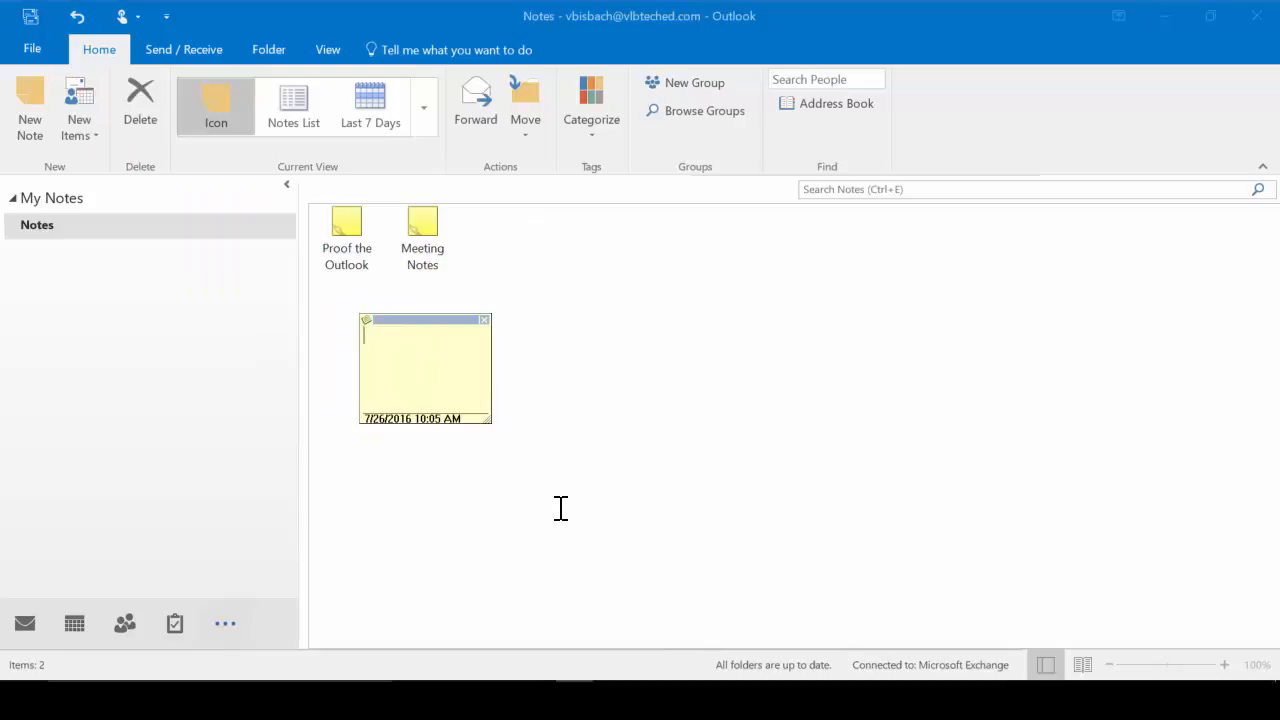
pyautogui.write('Call John')
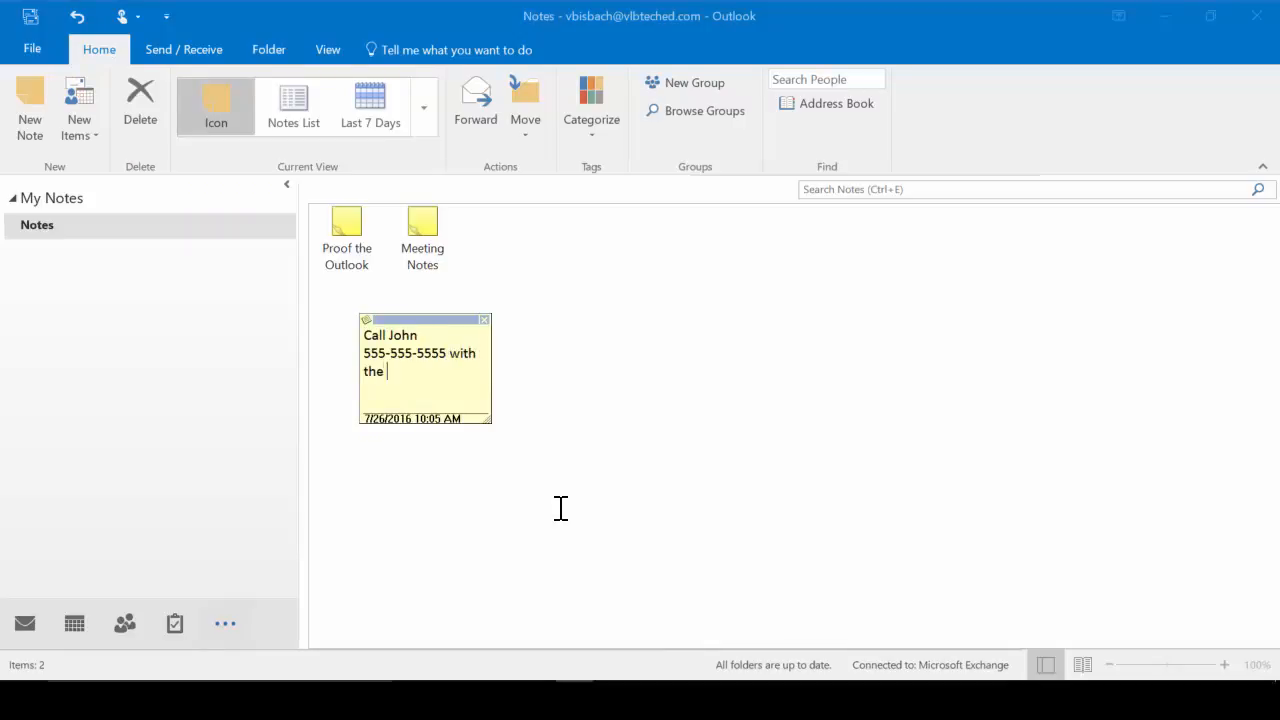
pyautogui.write('meeting details.')
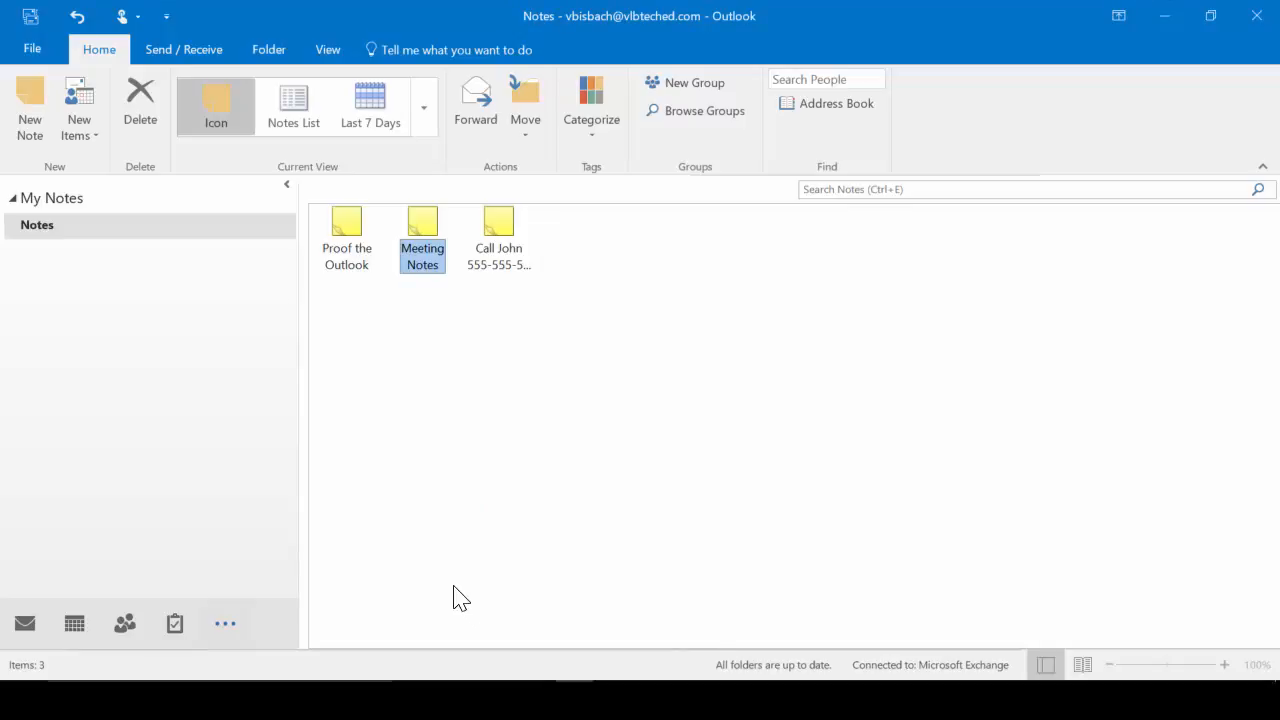
pyautogui.doubleClick(498, 220)
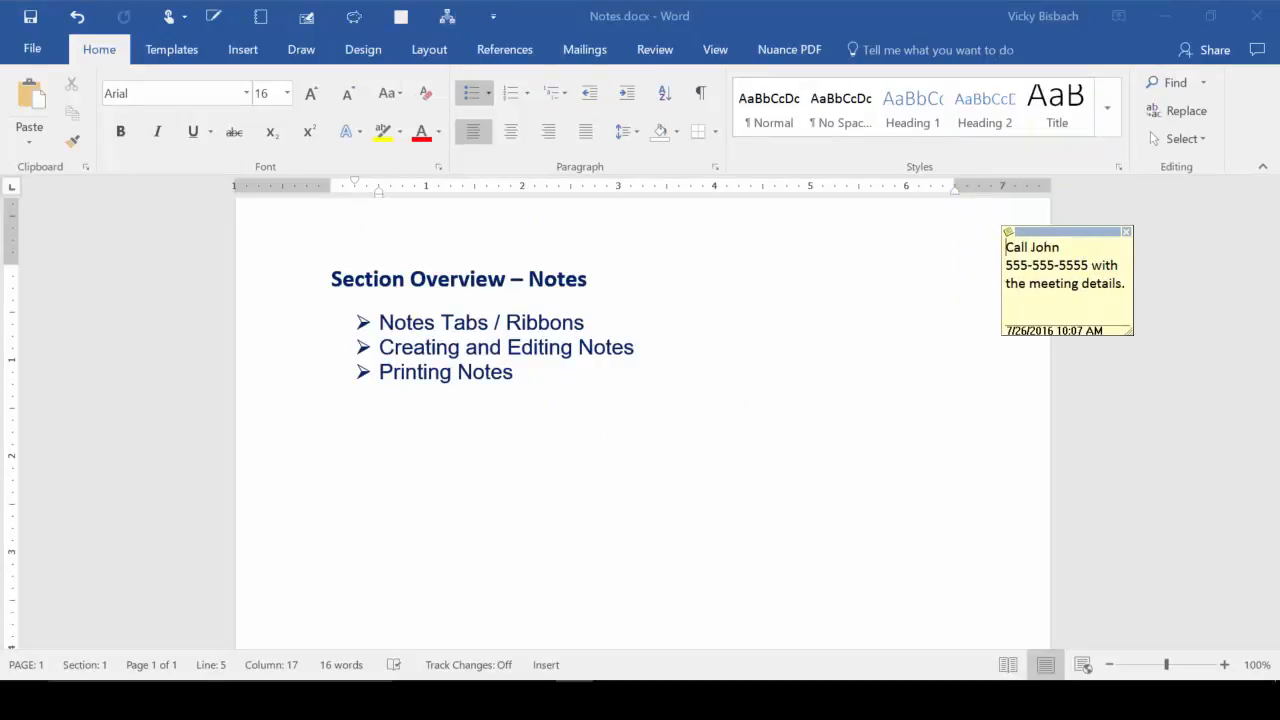
pyautogui.moveTo(640, 550)
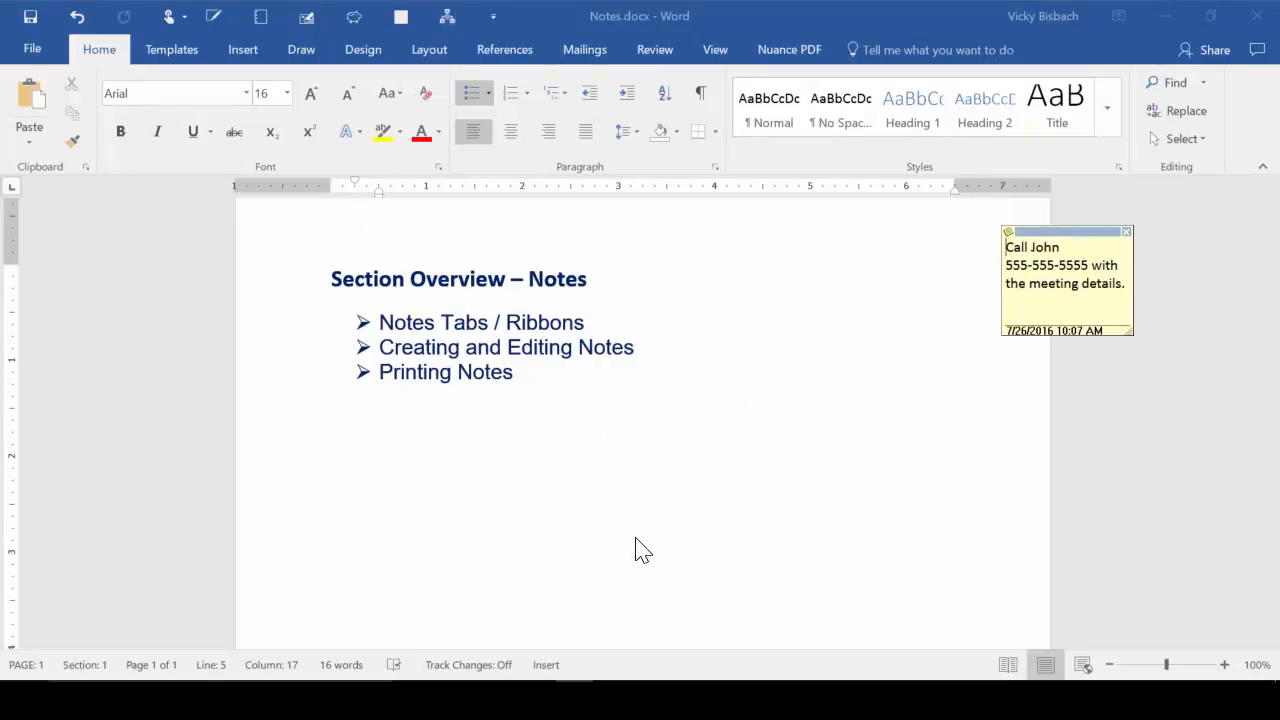
pyautogui.moveTo(728, 500)
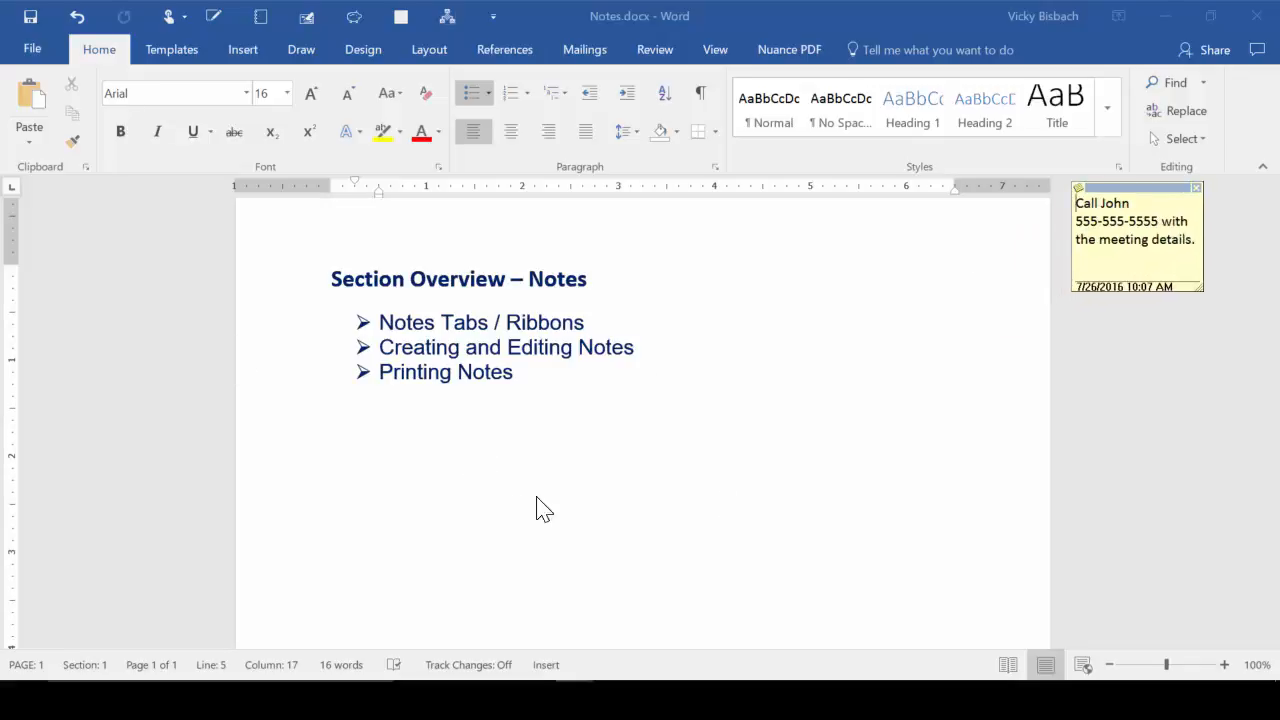
pyautogui.moveTo(856, 420)
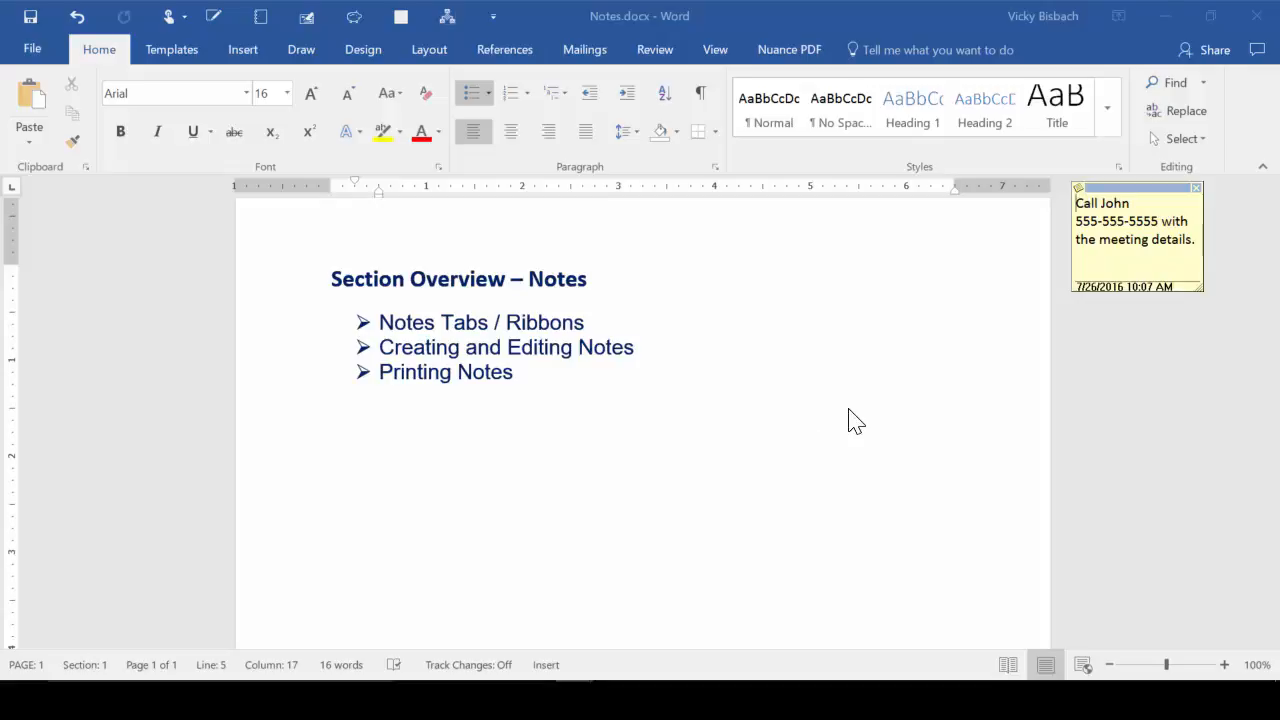
pyautogui.moveTo(864, 416)
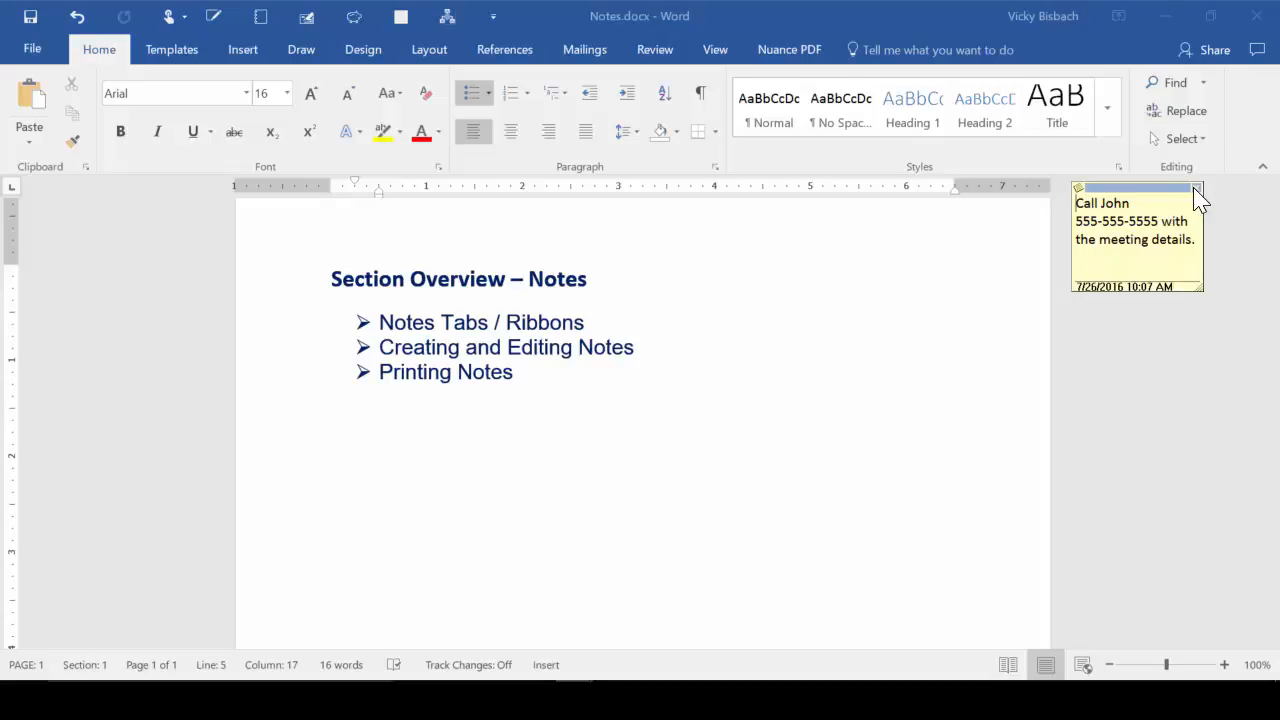
# Close the Call John note floating over the Word document
pyautogui.click(1196, 188)
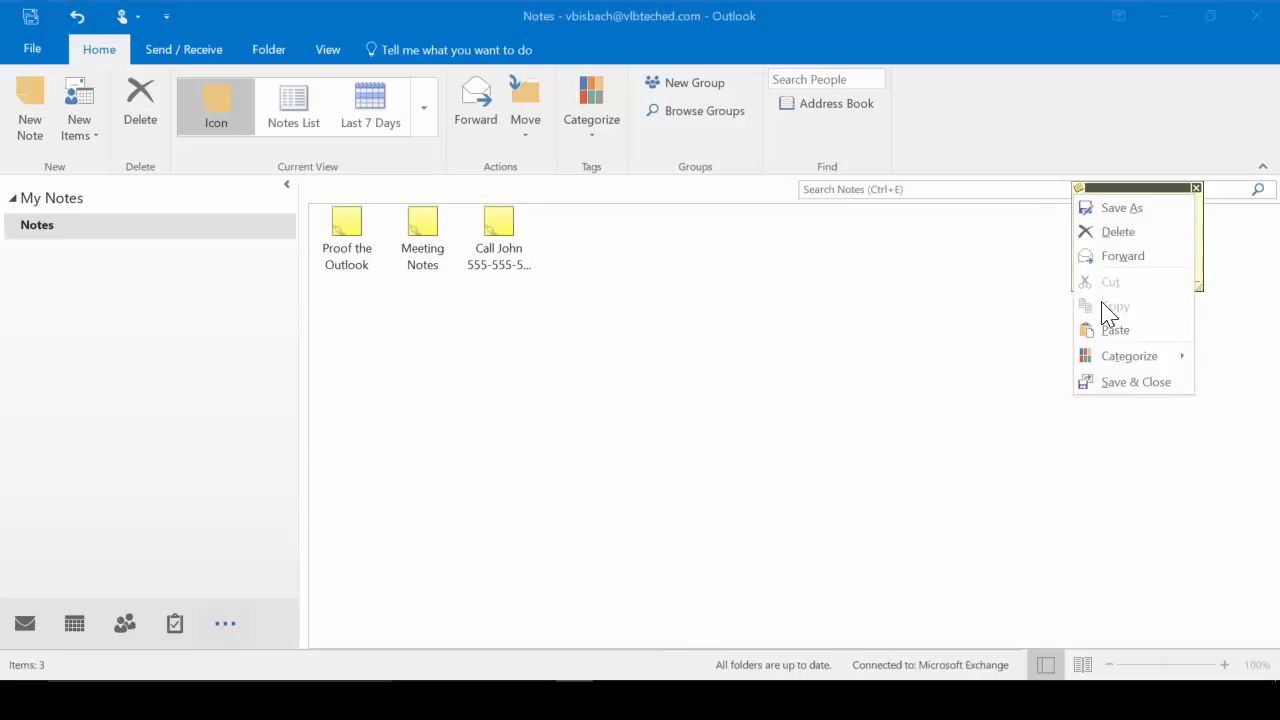
# Show the Call John note's menu of note actions
pyautogui.click(1136, 380)
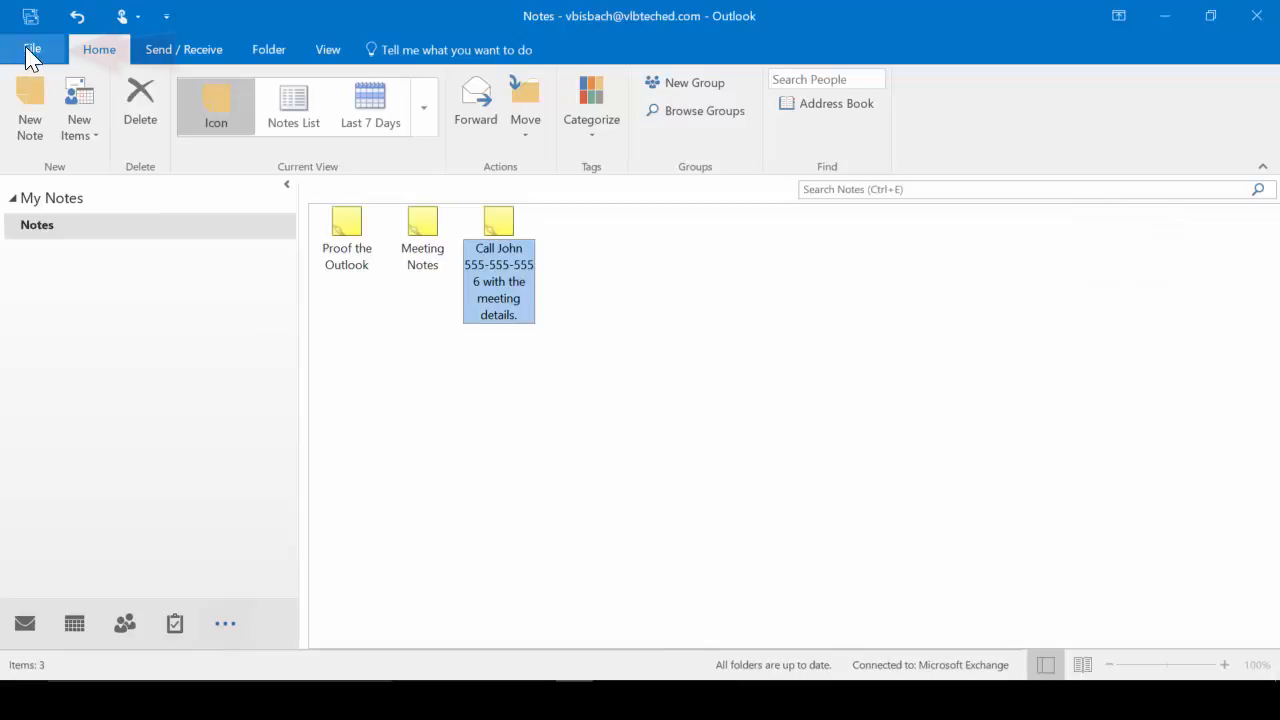
pyautogui.click(32, 50)
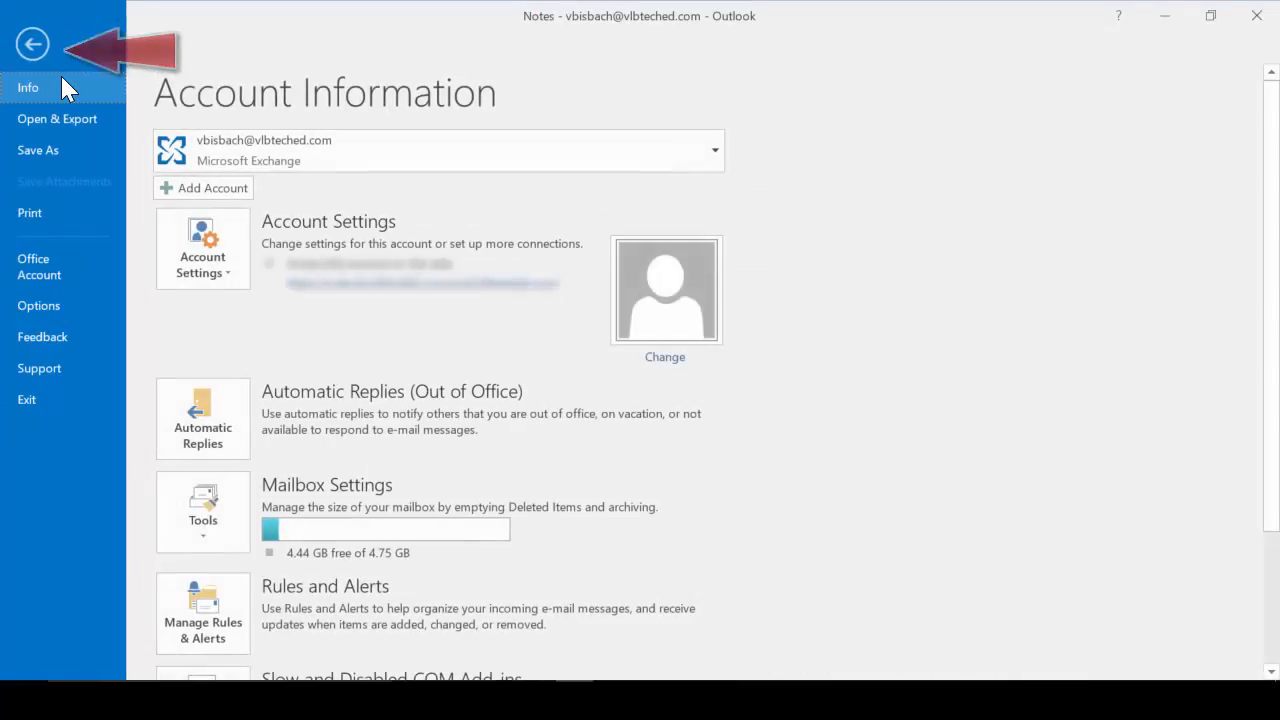
pyautogui.click(28, 212)
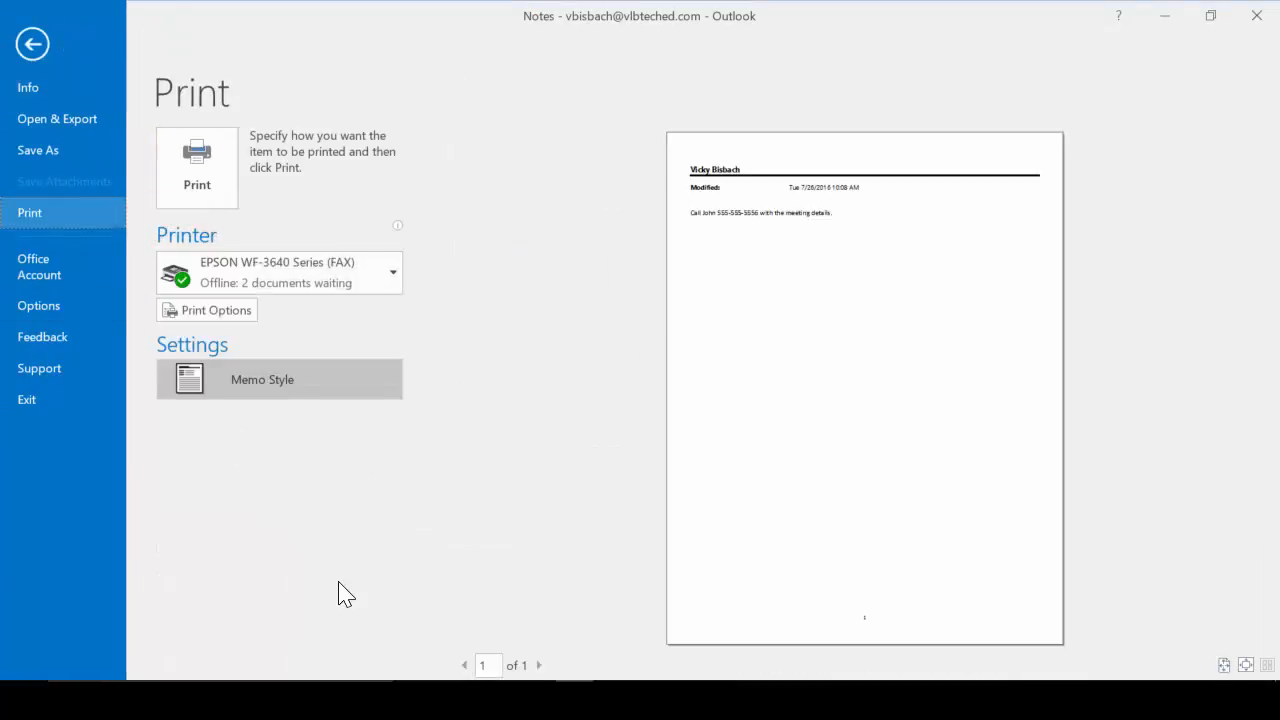
pyautogui.moveTo(266, 480)
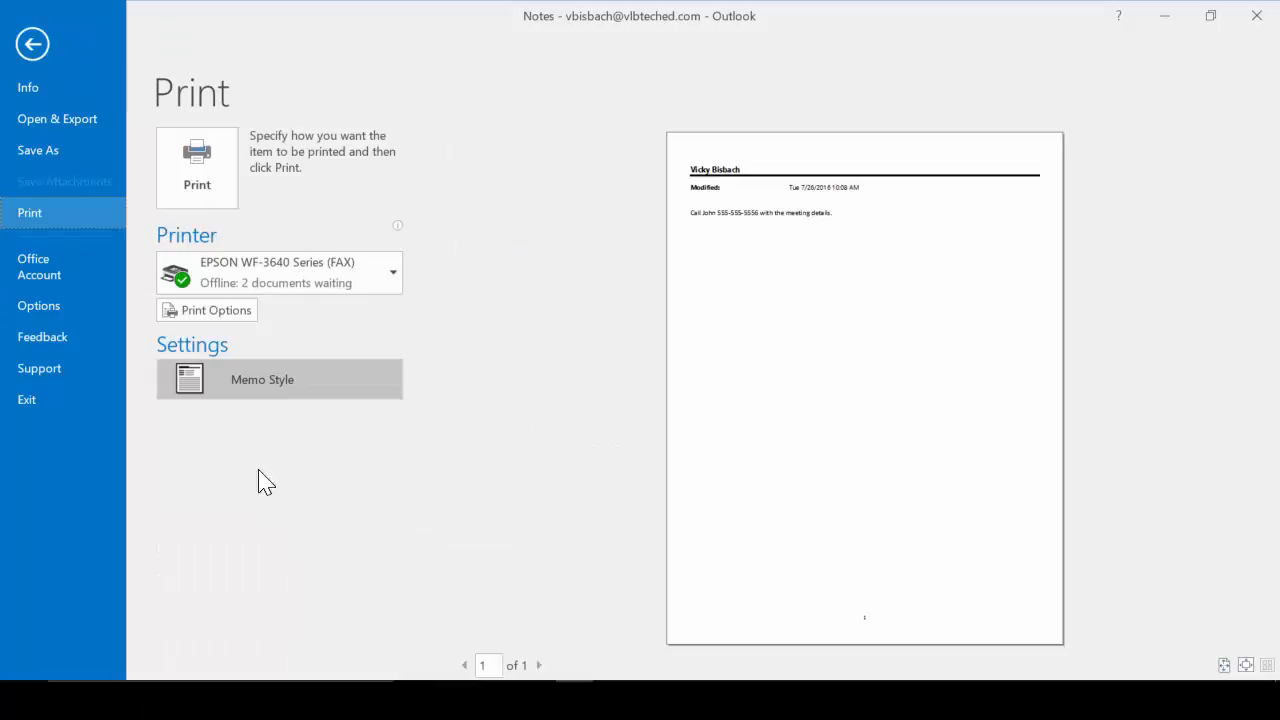
pyautogui.moveTo(350, 500)
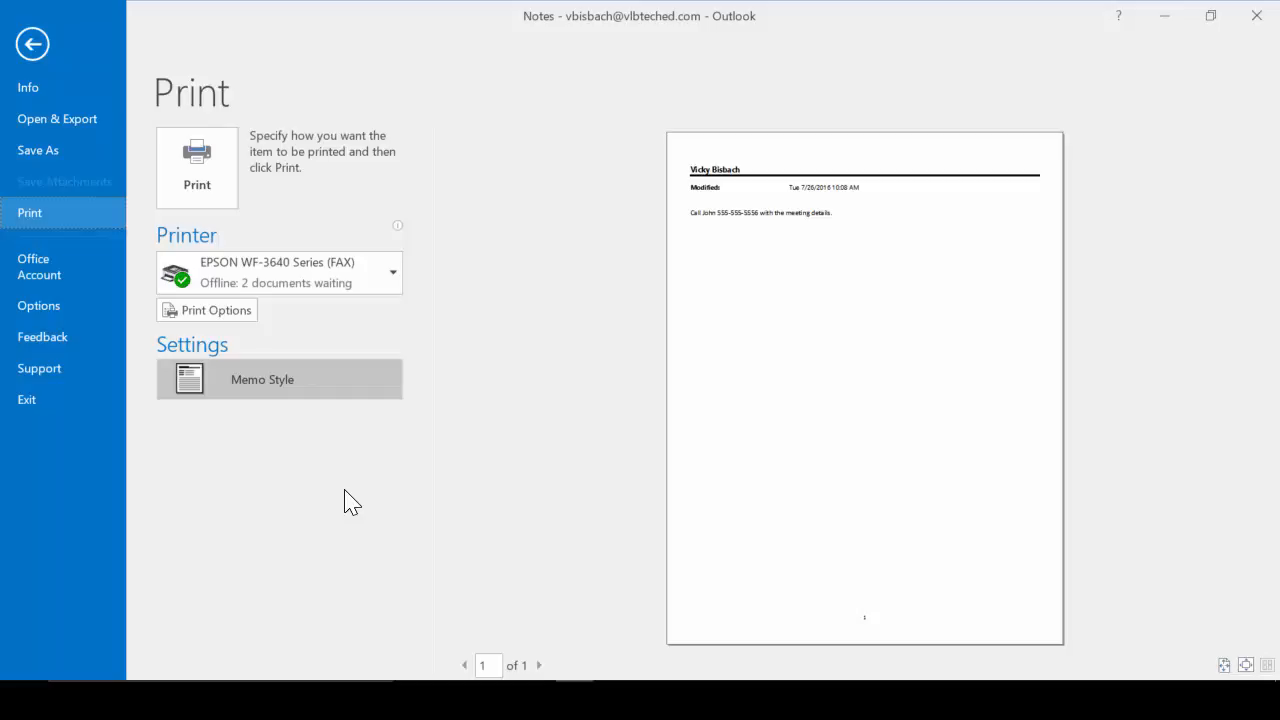
pyautogui.moveTo(70, 64)
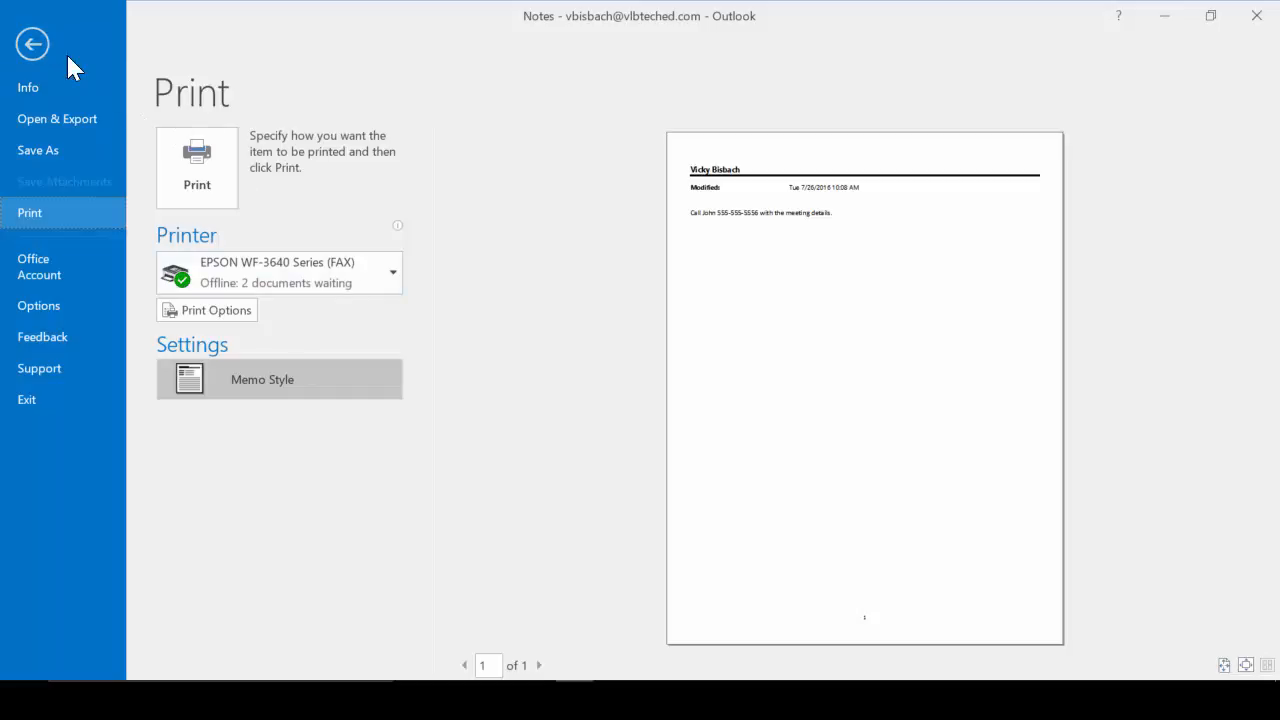
pyautogui.click(32, 44)
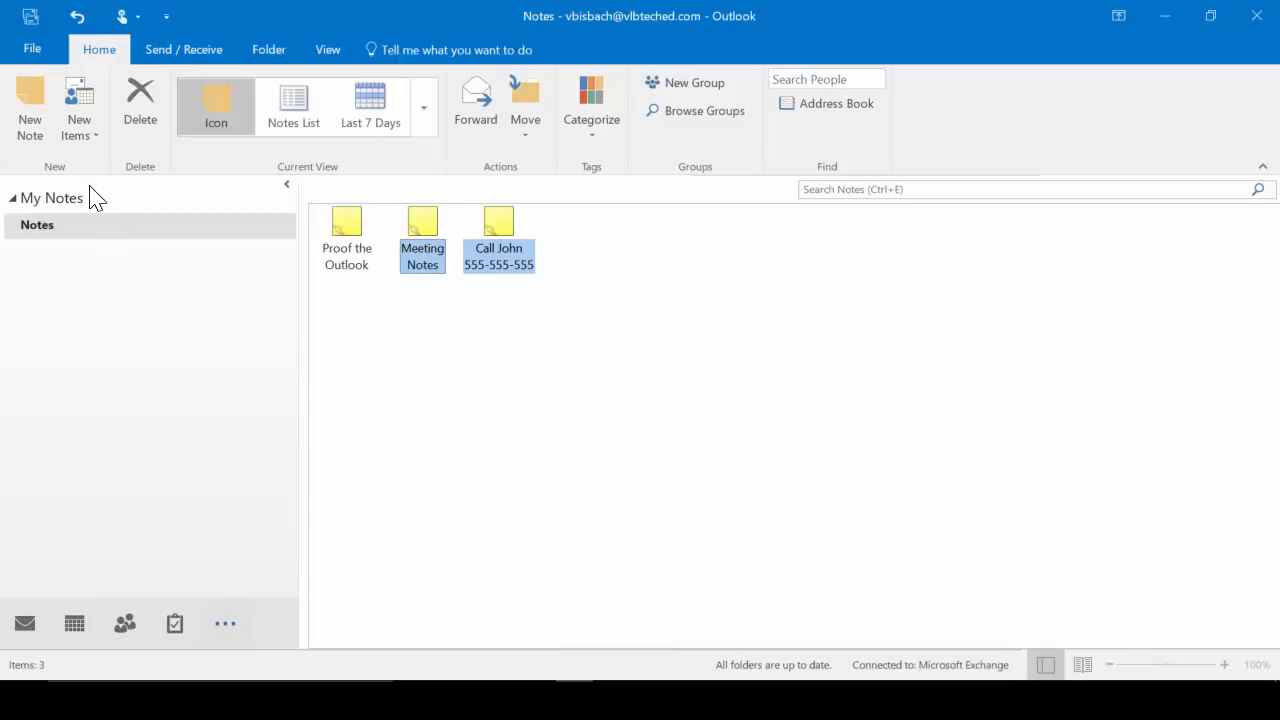
# Preview the two selected notes as a memo-style printout and zoom in
pyautogui.click(32, 48)
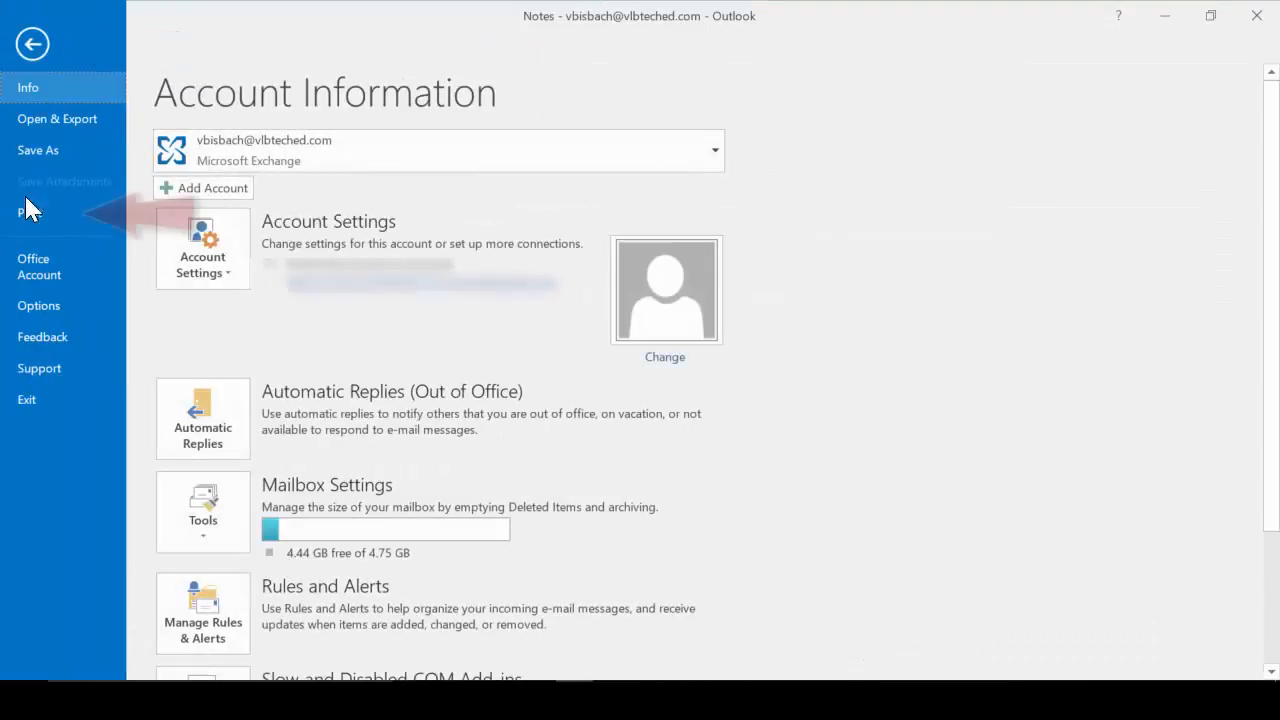
pyautogui.click(32, 208)
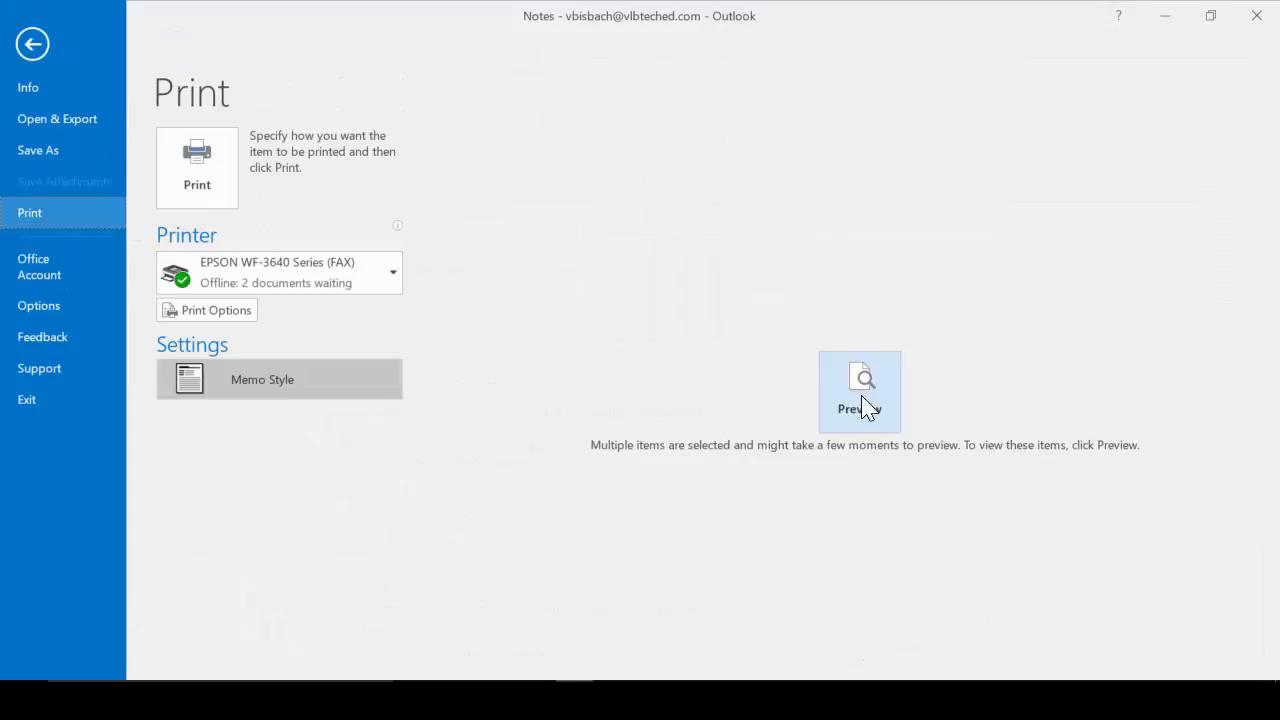
pyautogui.click(860, 390)
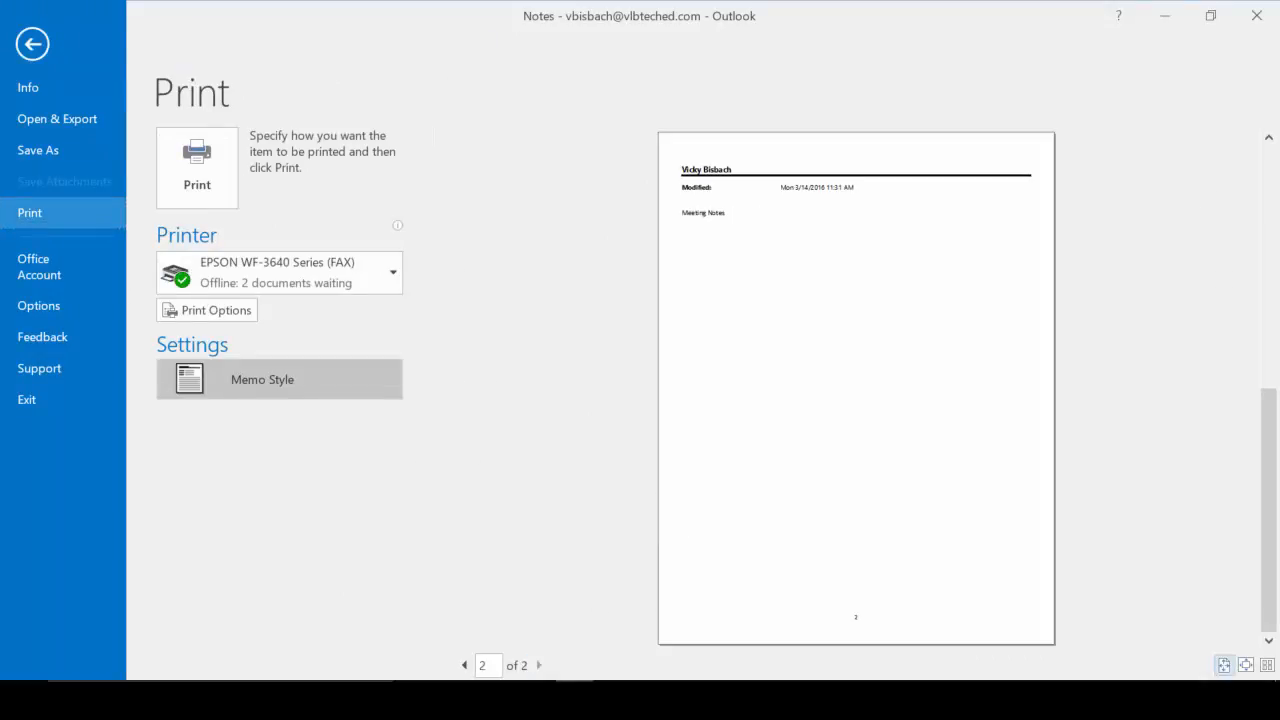
pyautogui.moveTo(832, 478)
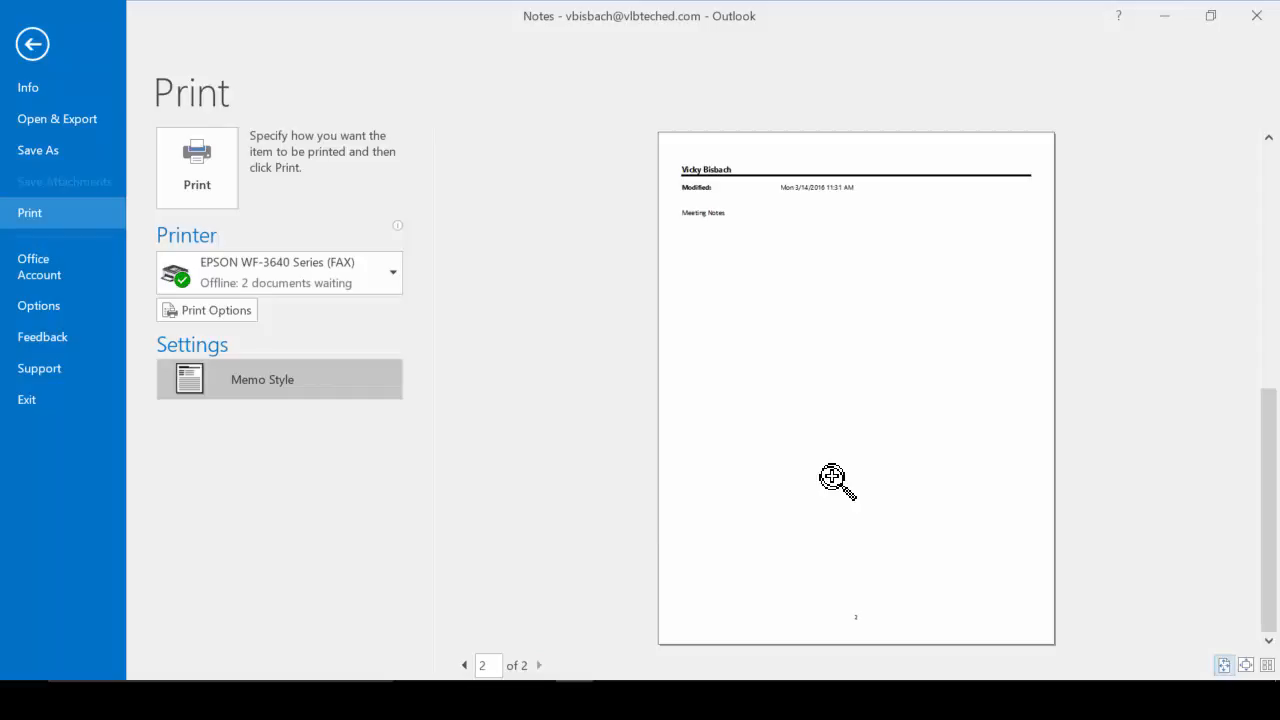
pyautogui.click(32, 44)
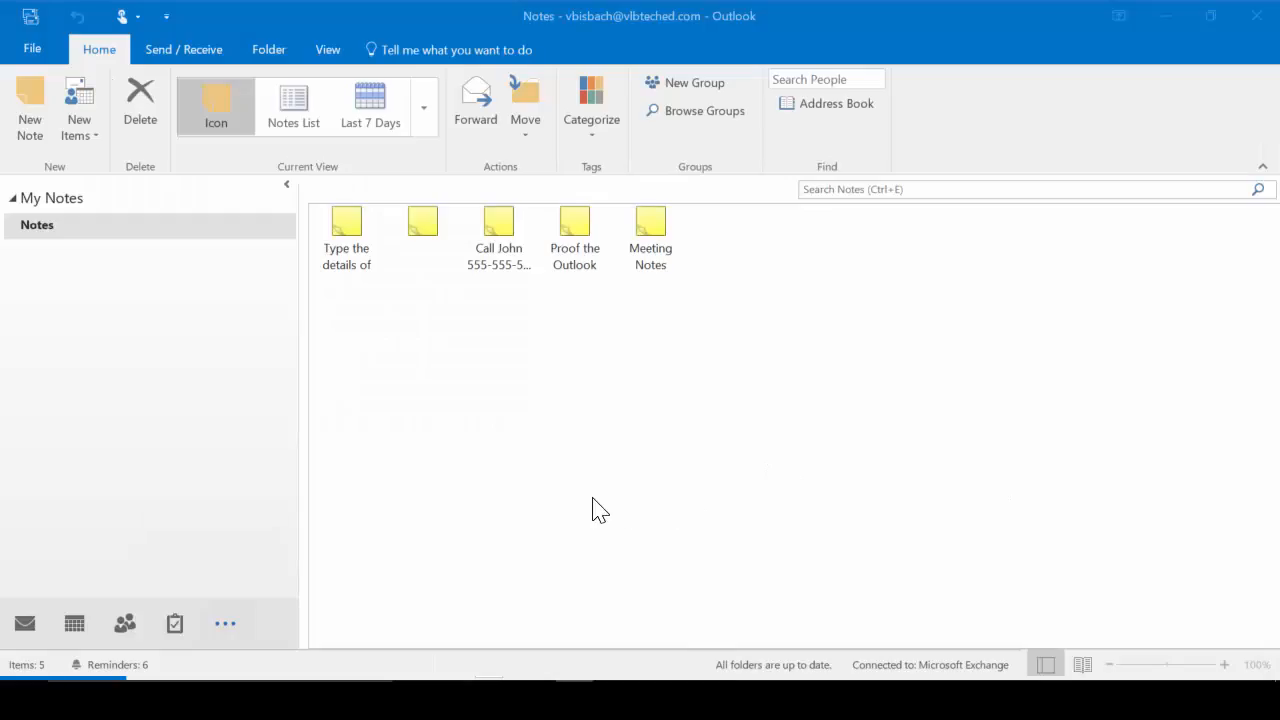
pyautogui.moveTo(578, 504)
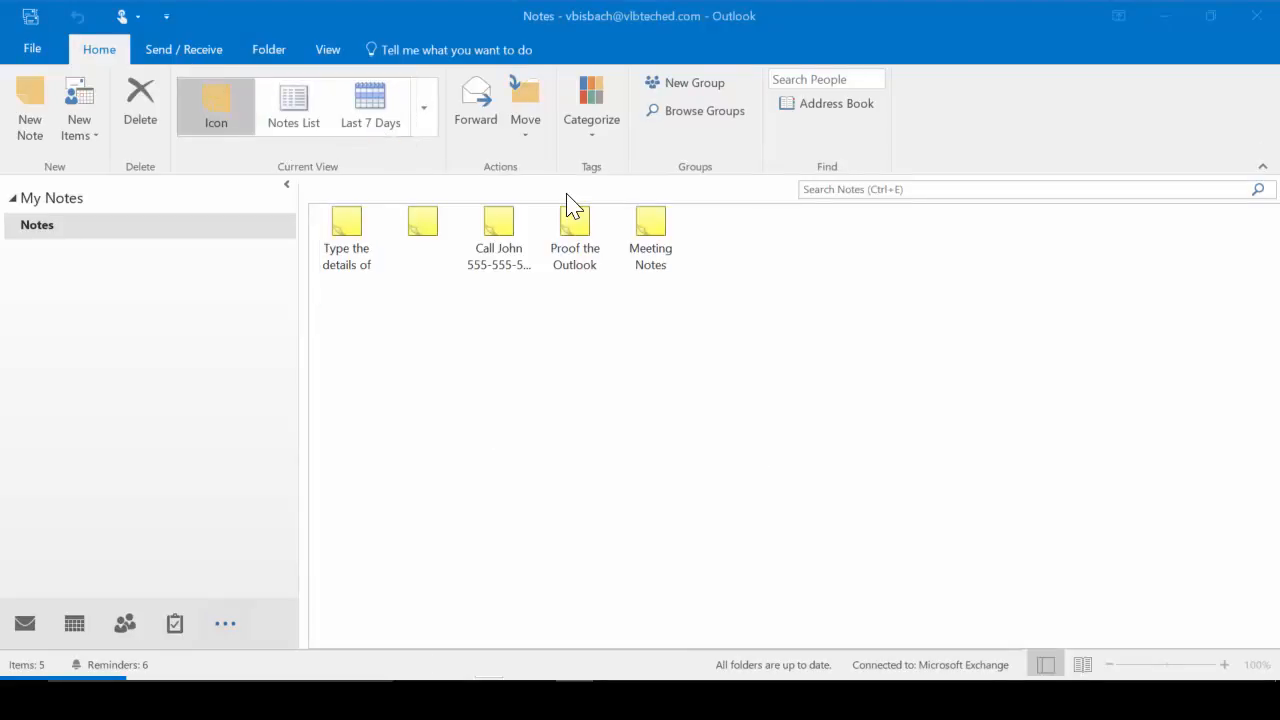
# Switch to the Last 7 Days list and preview it printed in Table Style, zoomed in
pyautogui.click(370, 104)
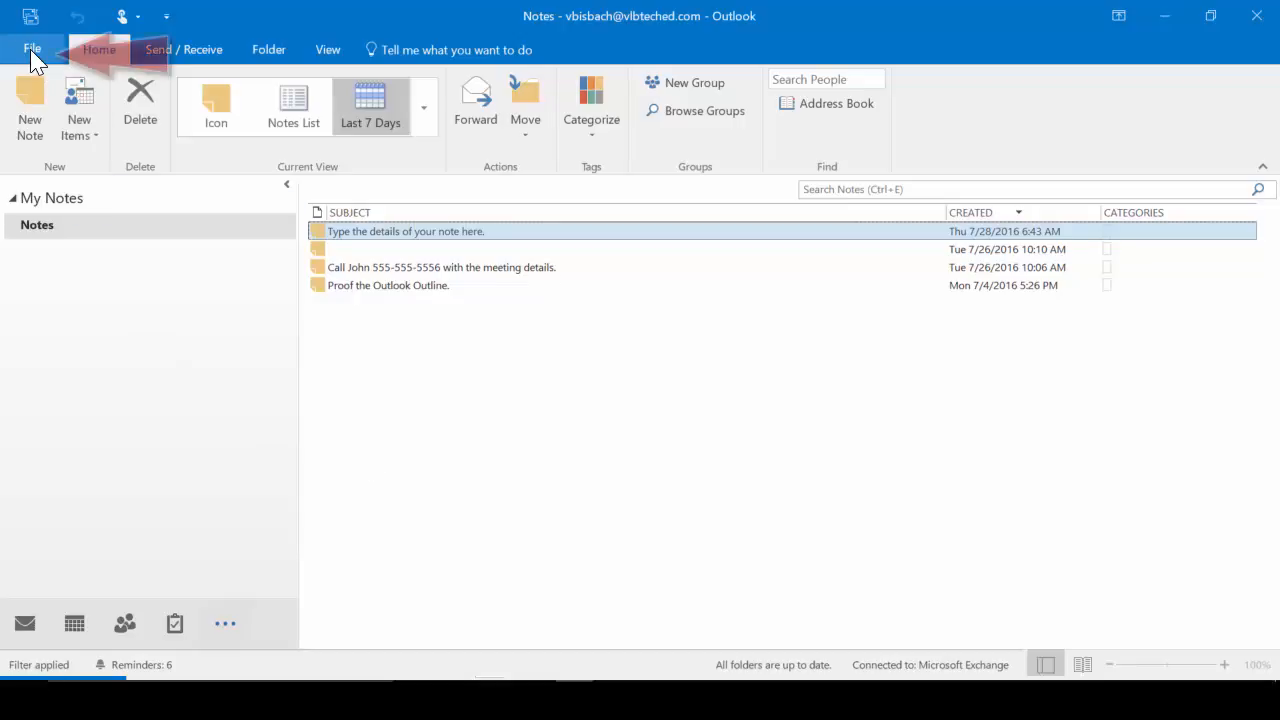
pyautogui.click(32, 48)
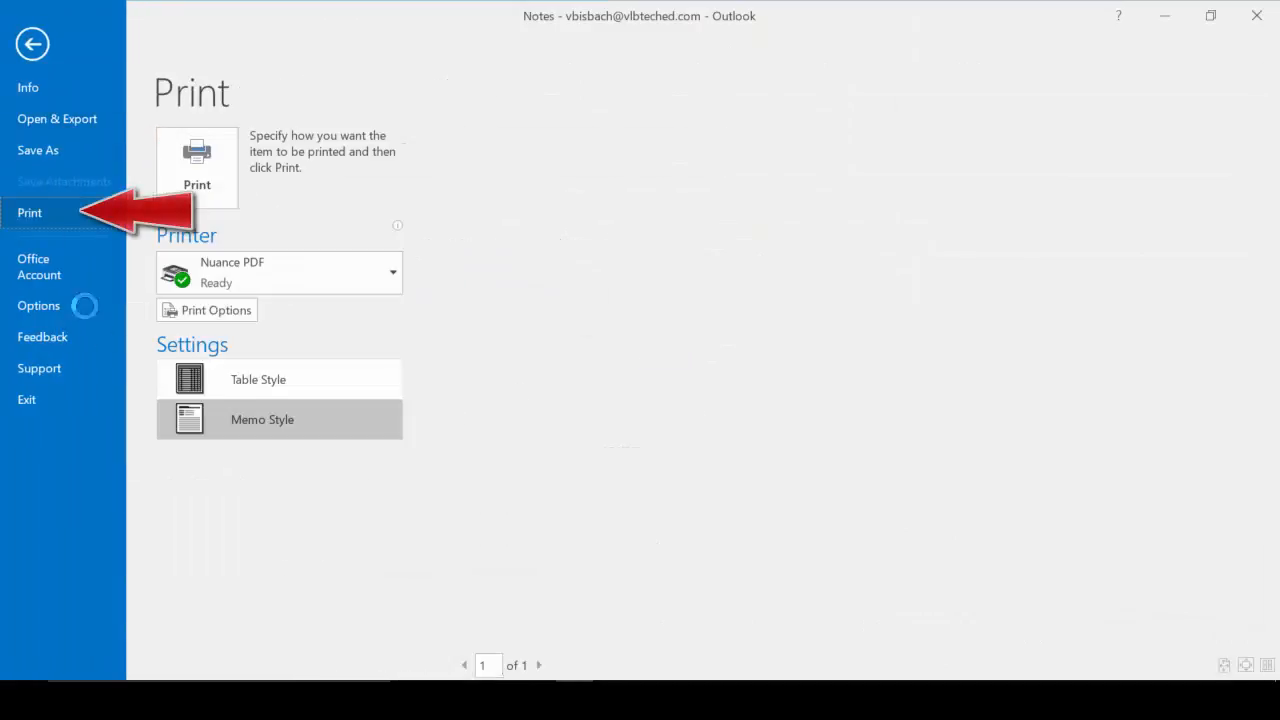
pyautogui.click(258, 380)
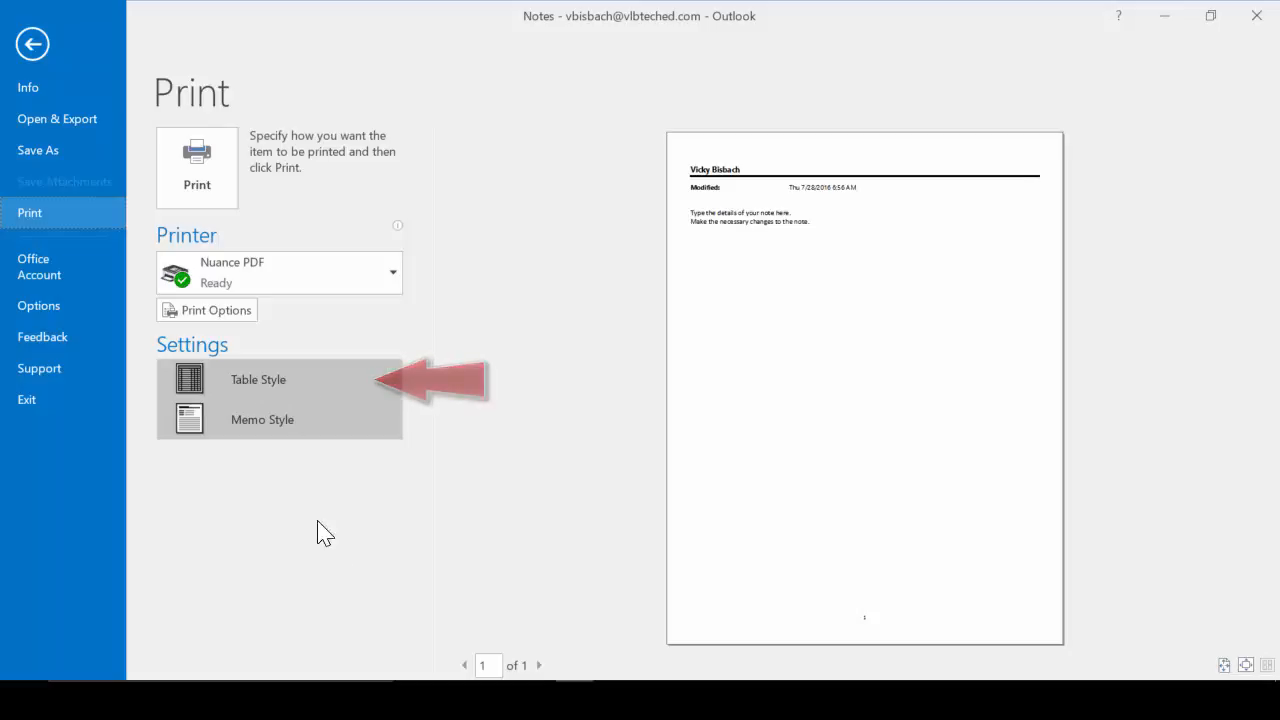
pyautogui.click(258, 380)
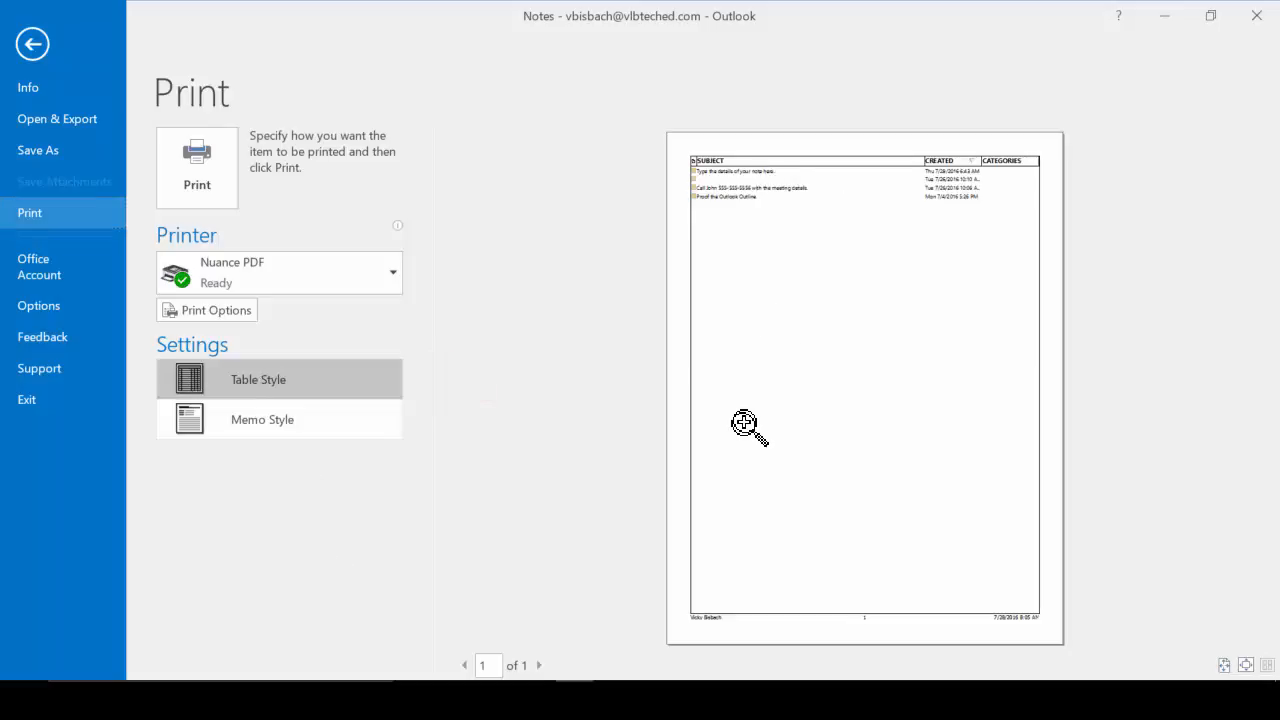
pyautogui.click(32, 44)
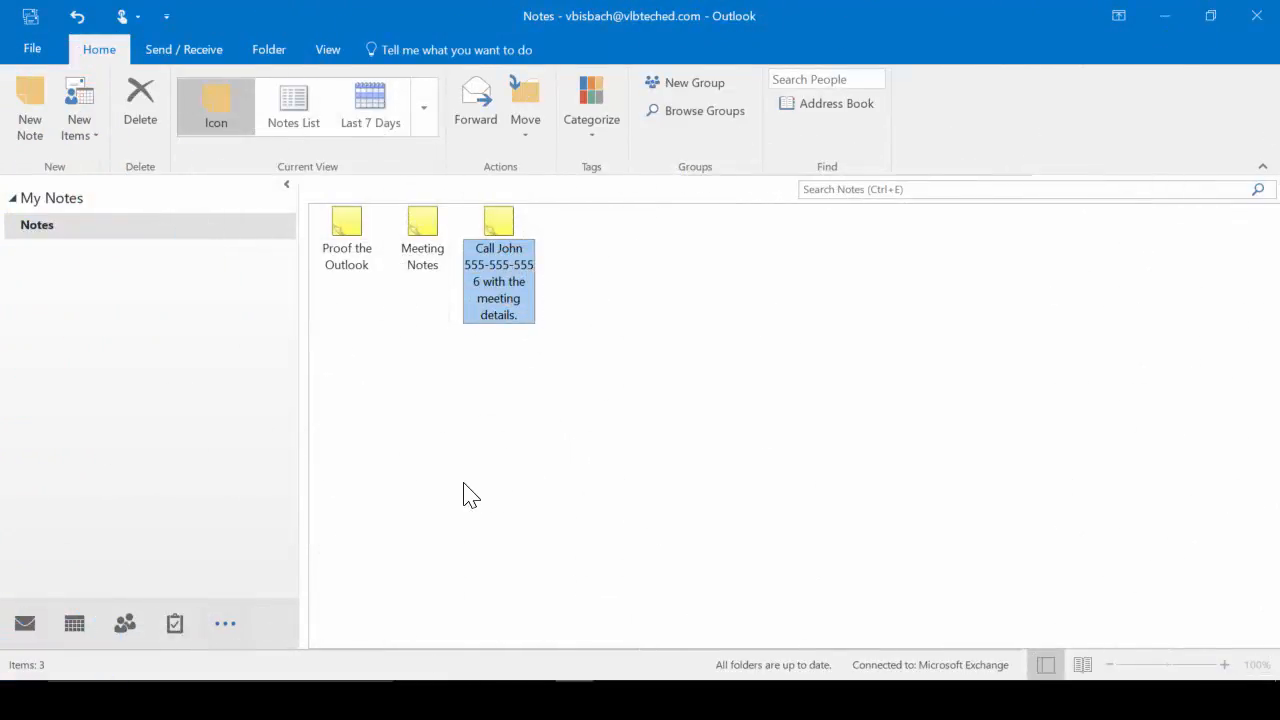
pyautogui.moveTo(490, 330)
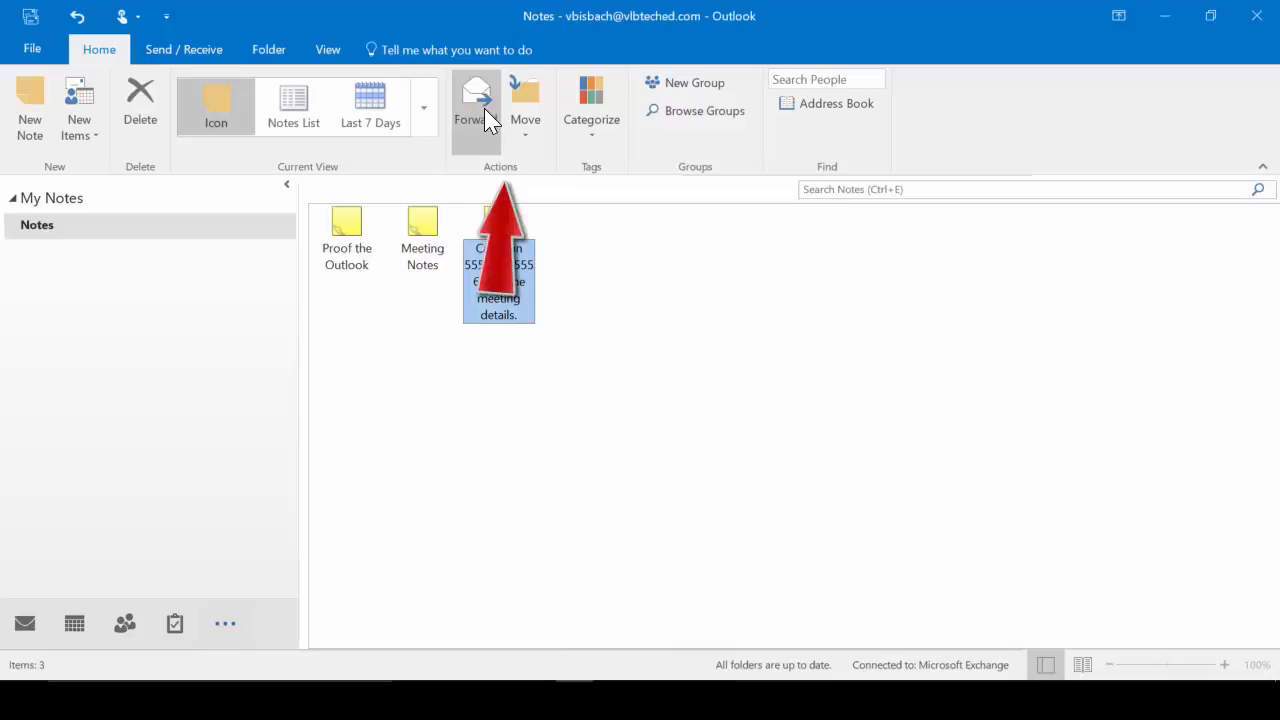
# Forward the Call John note by email and start entering the recipient 'vbi'
pyautogui.click(468, 104)
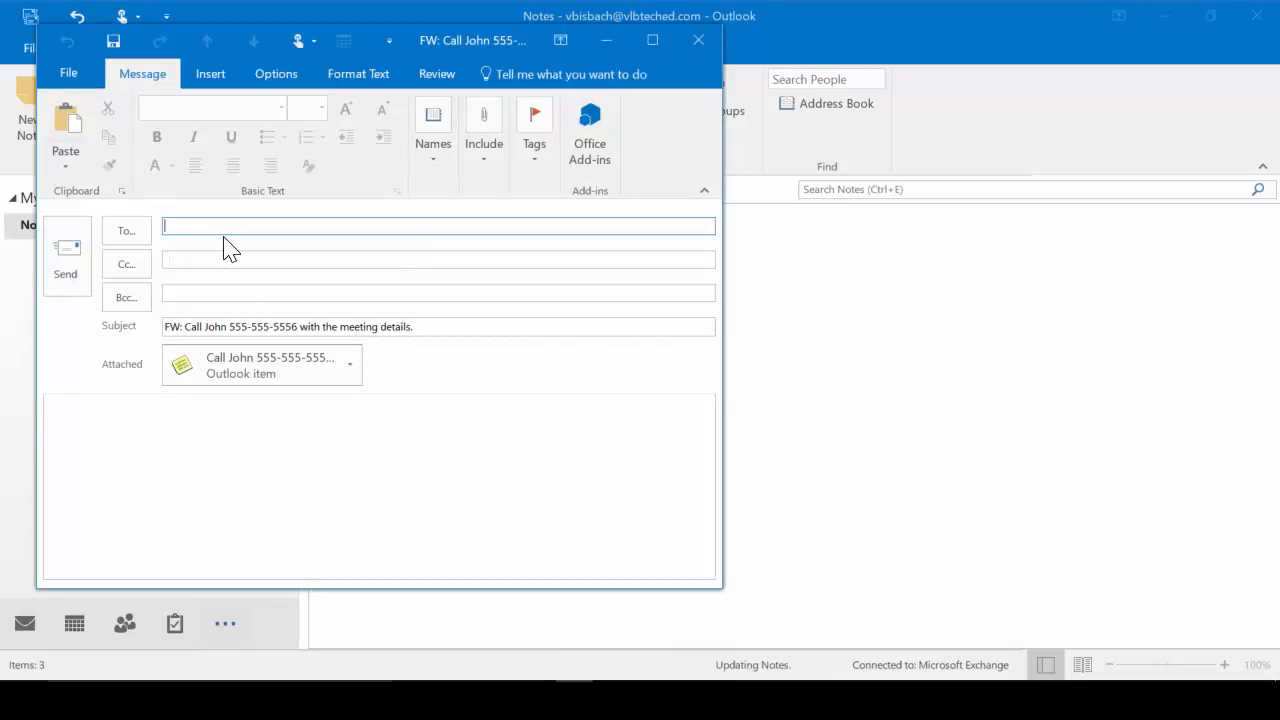
pyautogui.write('vbi')
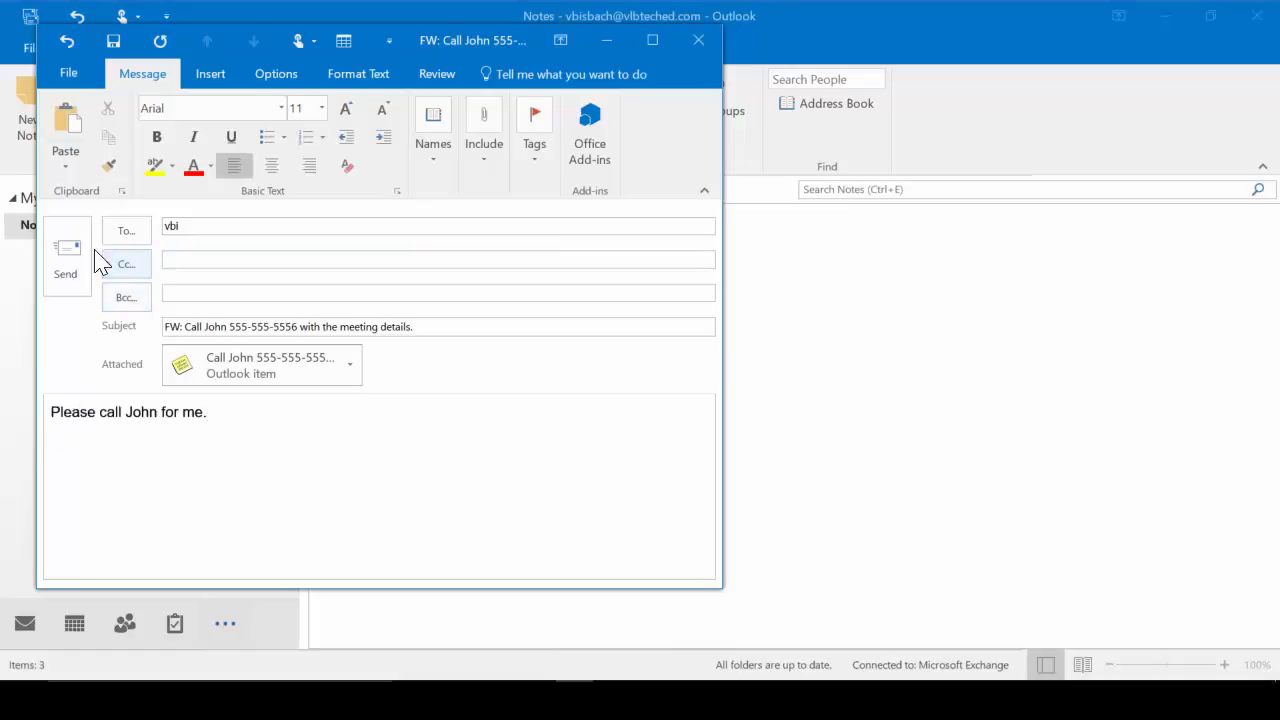
pyautogui.moveTo(270, 364)
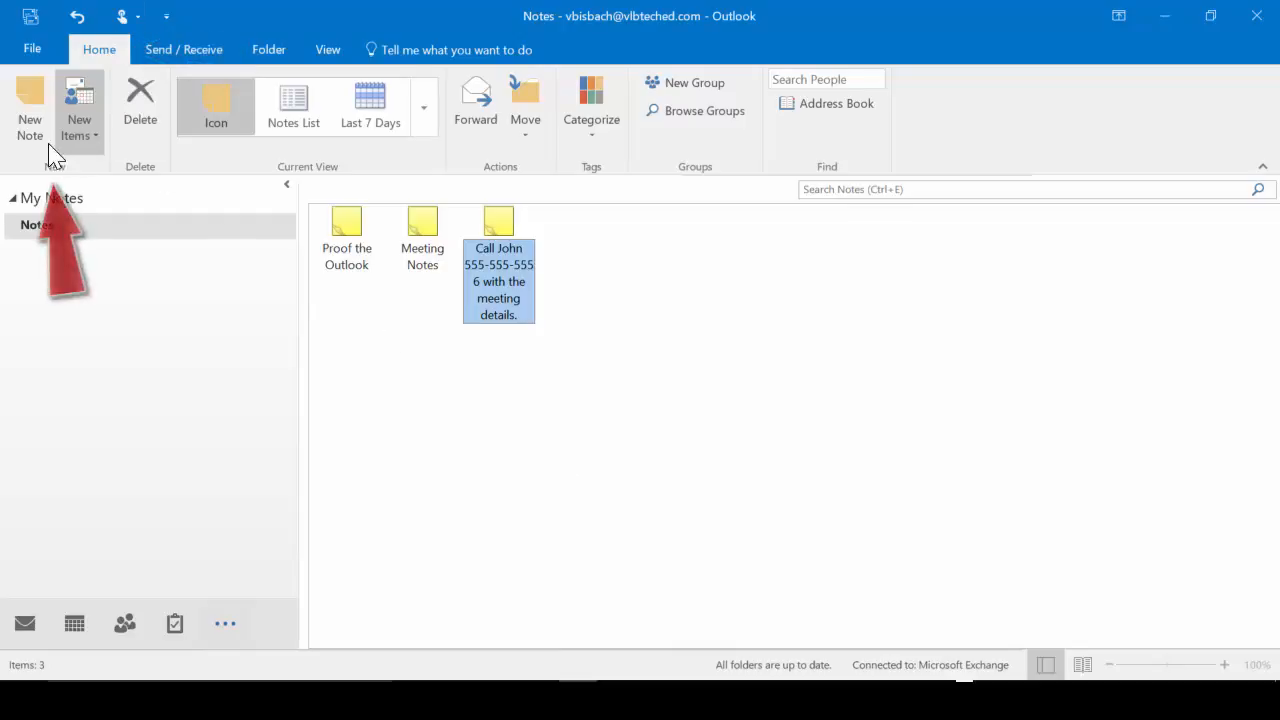
# Create and close a blank note, then go to File for the Call John print preview
pyautogui.press('ctrl+shift+n')
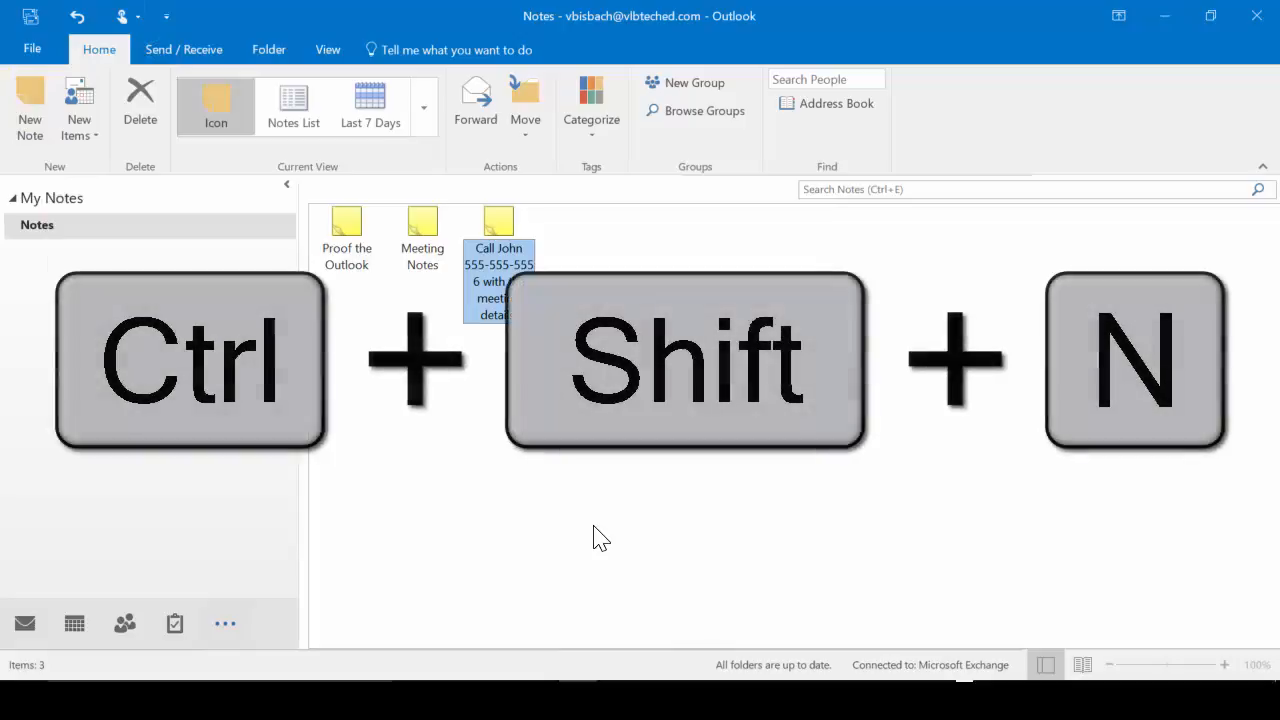
pyautogui.press('ctrl+shift+n')
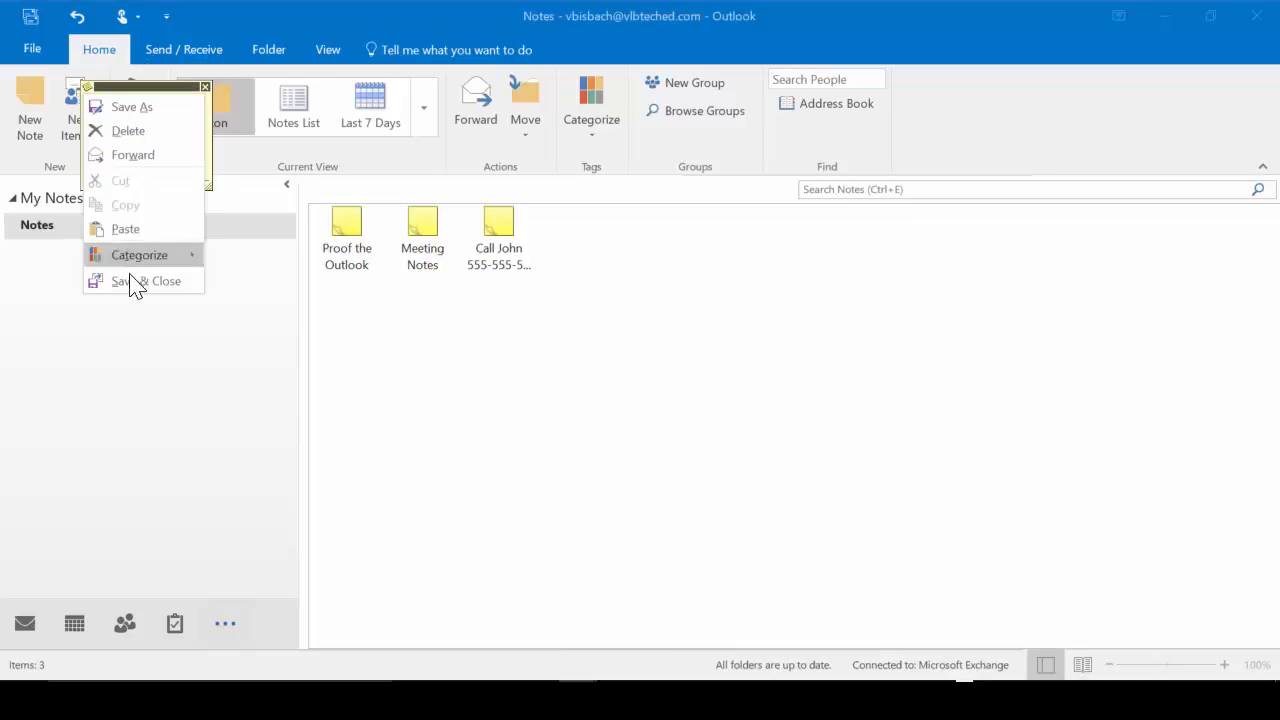
pyautogui.click(144, 280)
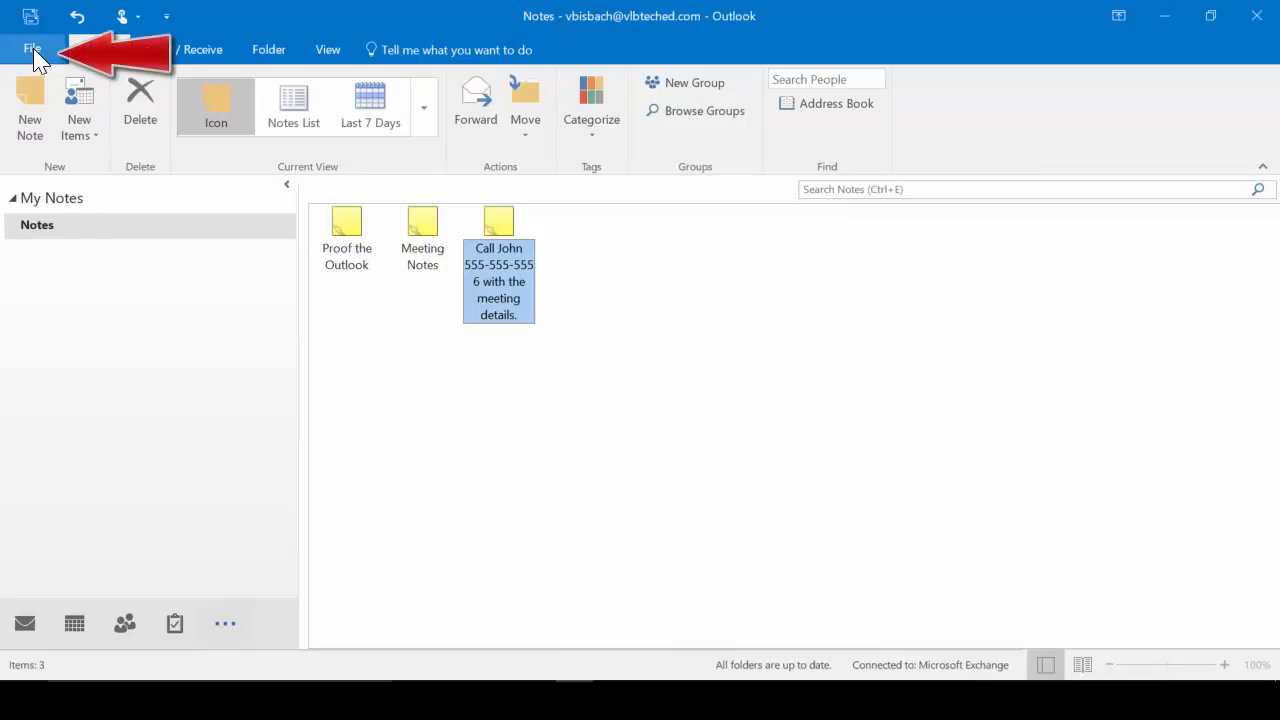
pyautogui.click(32, 48)
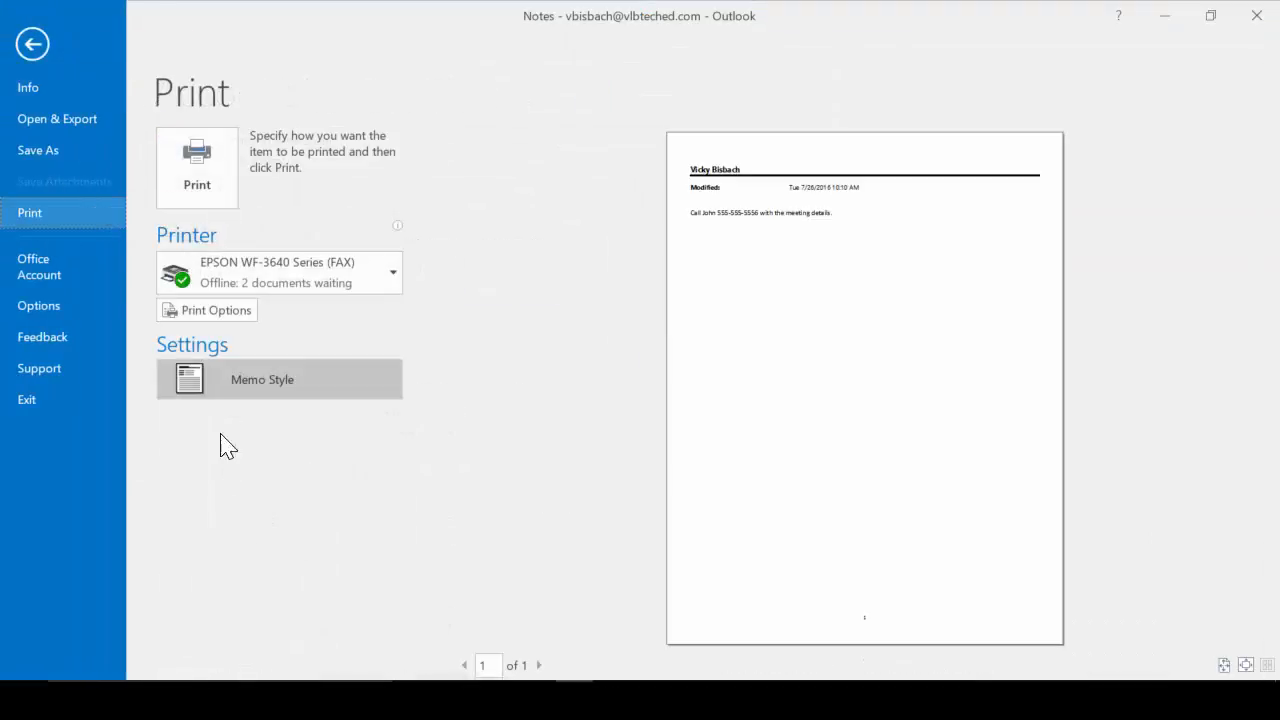